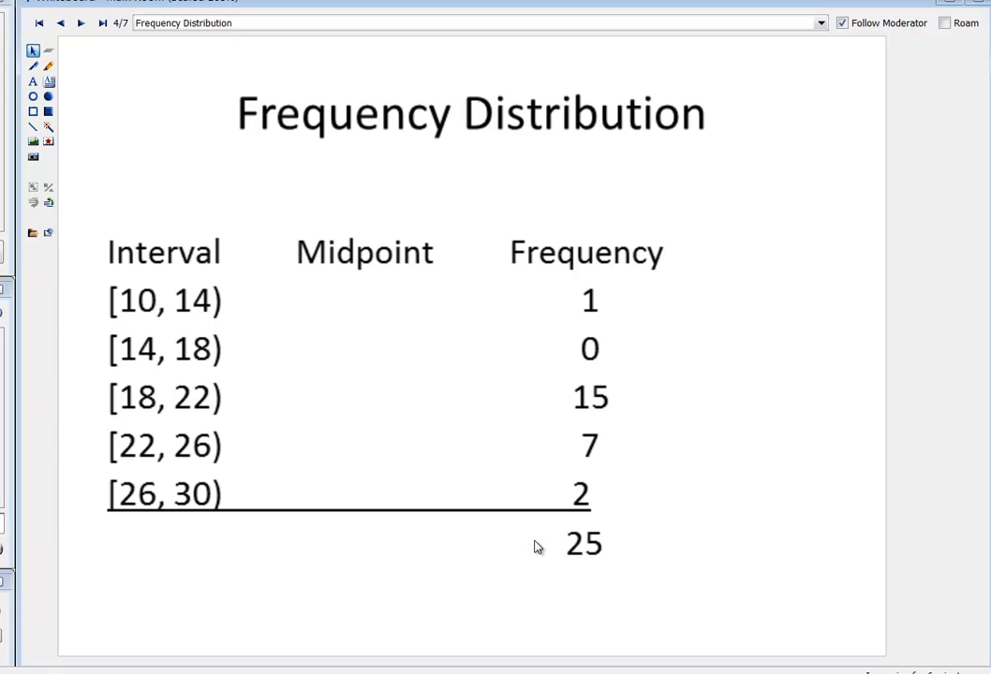
pyautogui.moveTo(205, 328)
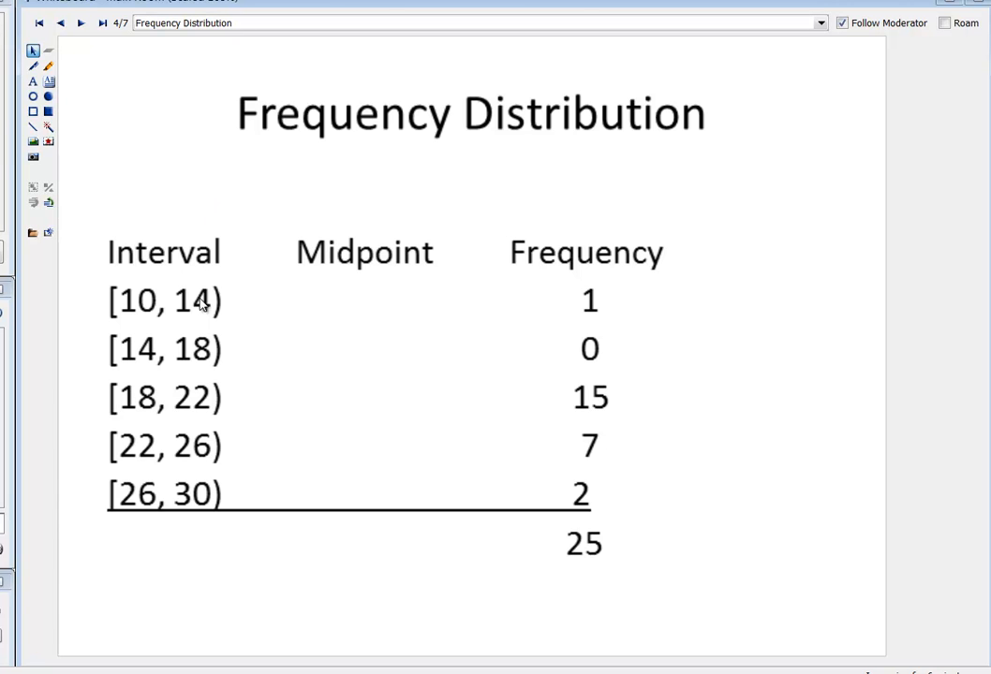
pyautogui.moveTo(210, 311)
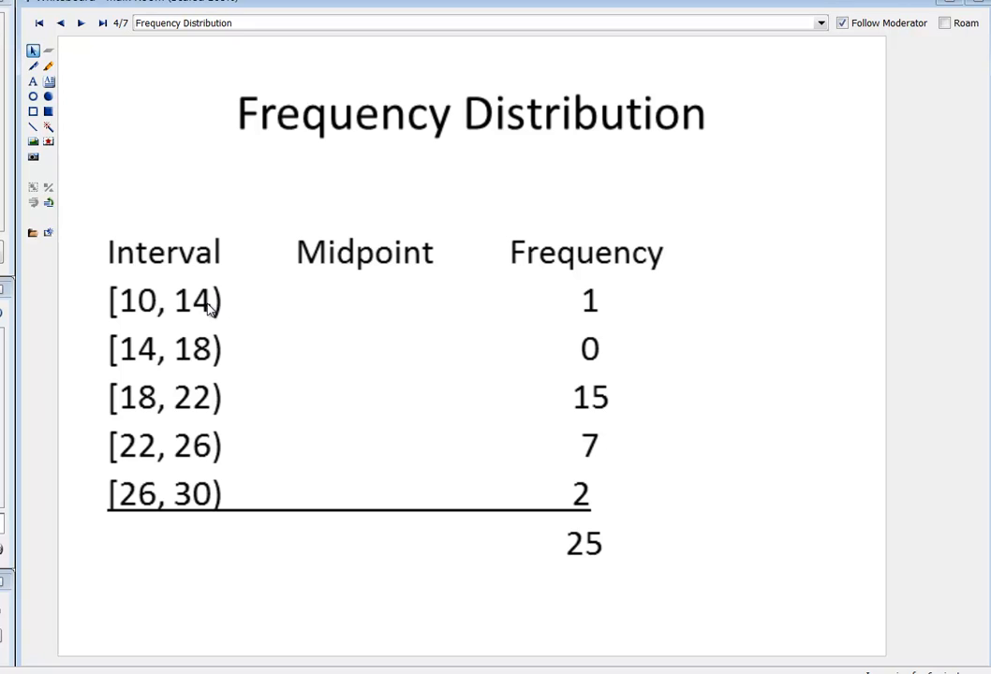
pyautogui.moveTo(186, 161)
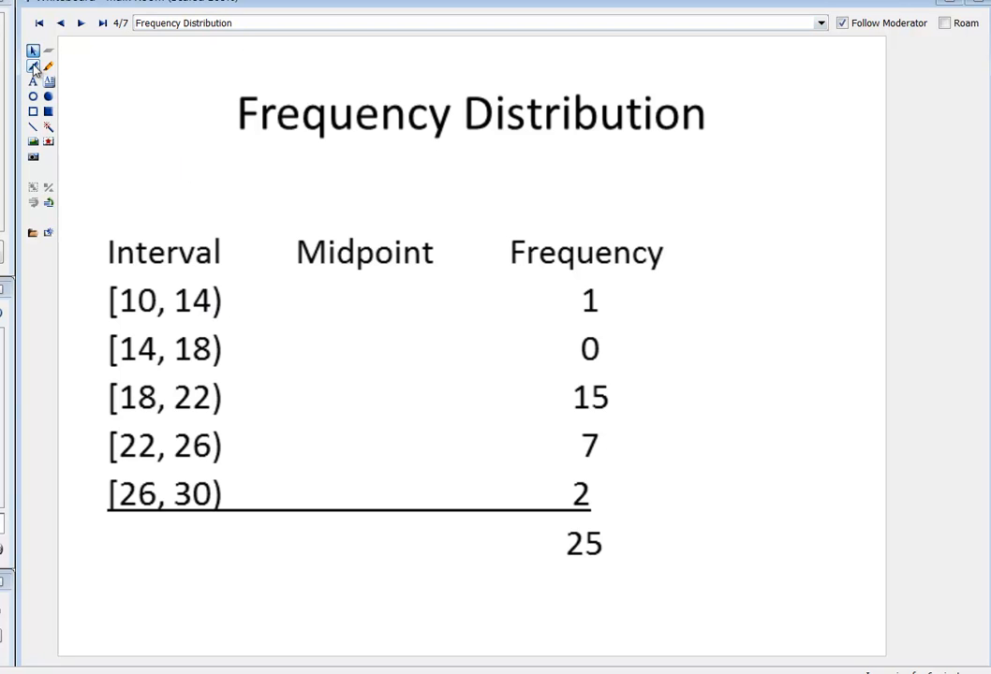
# With the pen, handwrite 14 − 10 = 4, then 4/2 = 2 above the table
pyautogui.click(34, 66)
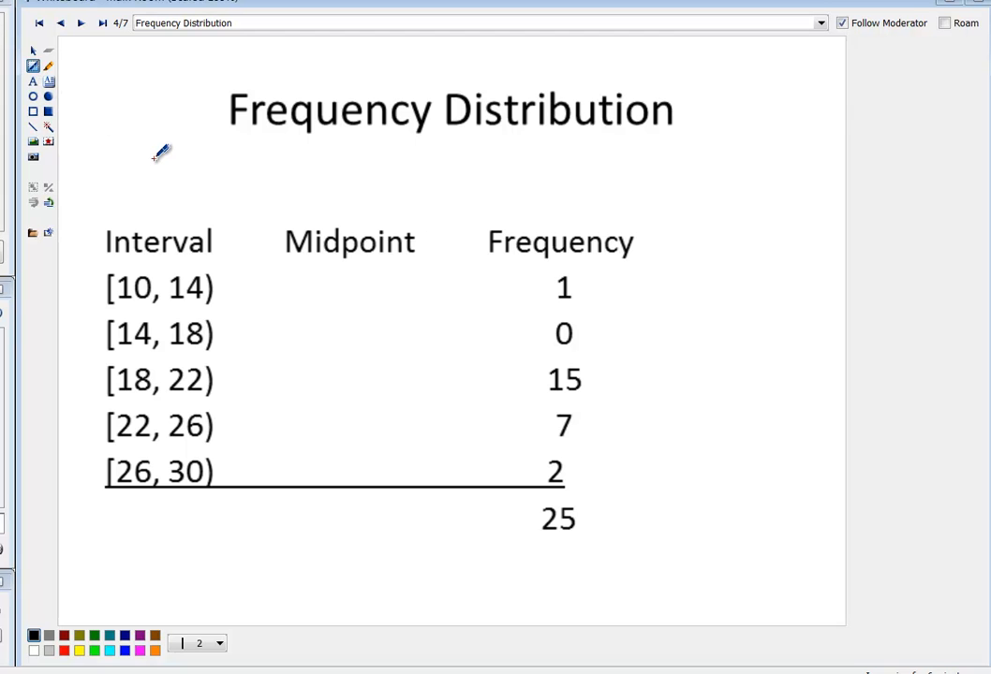
pyautogui.moveTo(117, 140)
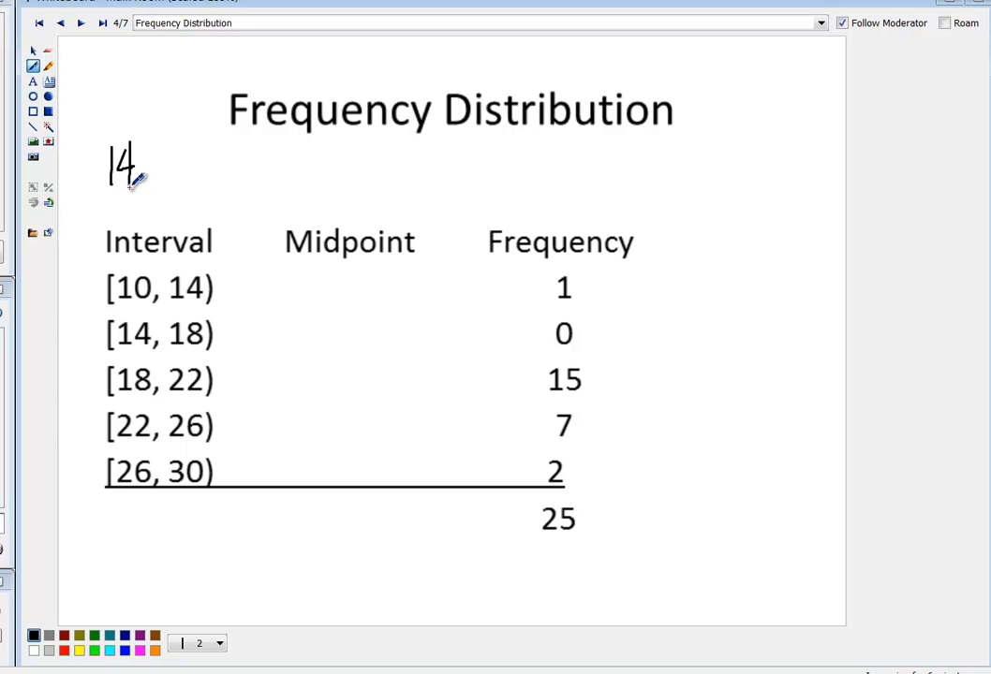
pyautogui.moveTo(145, 167); pyautogui.dragTo(201, 167)
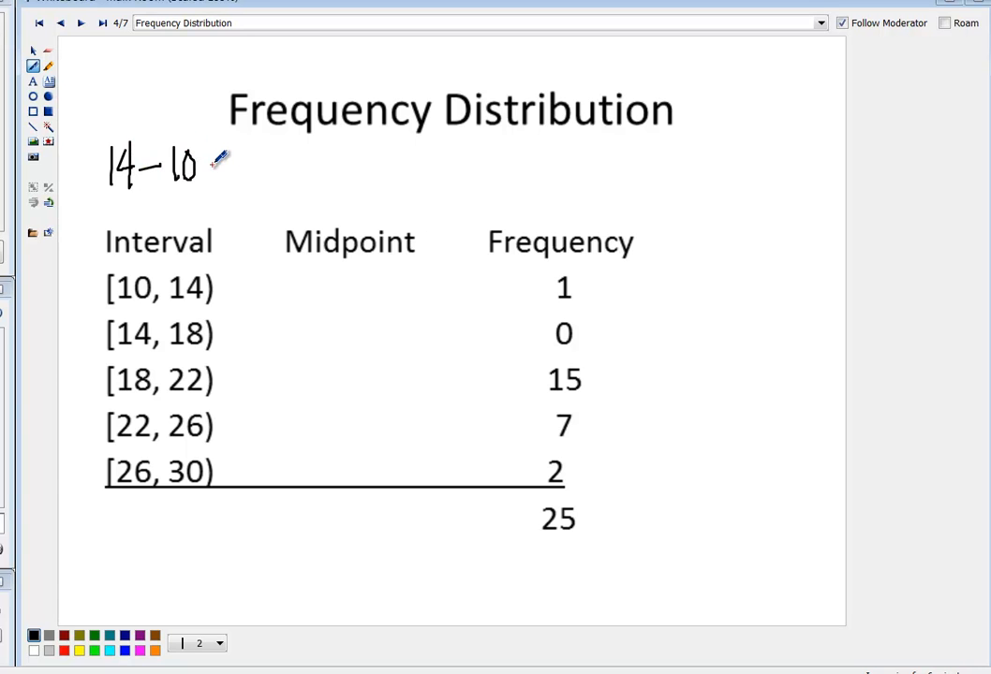
pyautogui.moveTo(234, 168); pyautogui.dragTo(281, 164)
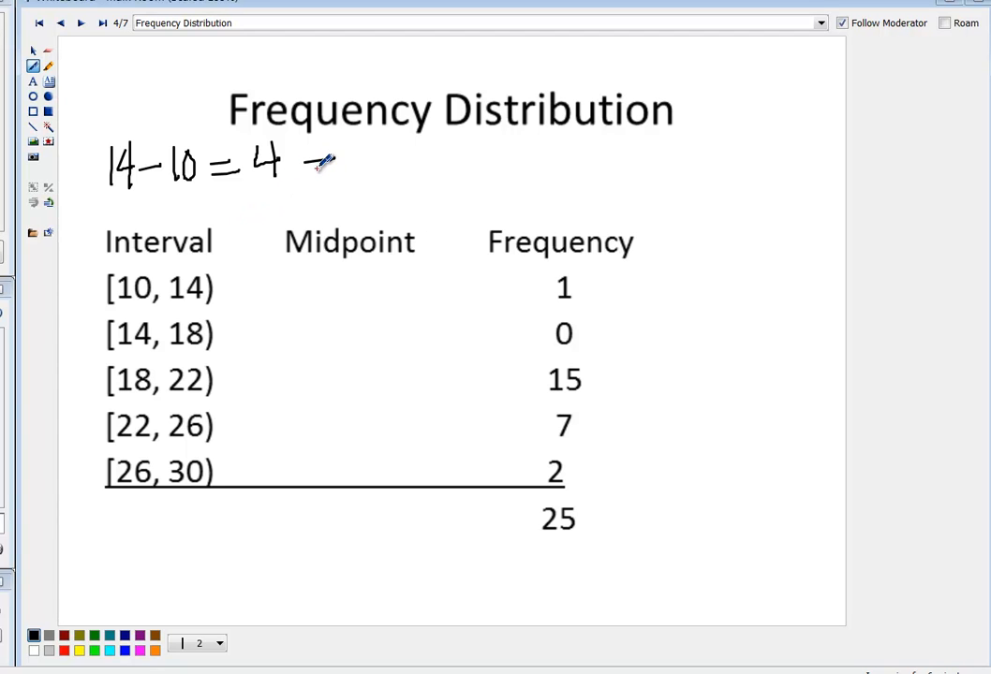
pyautogui.moveTo(318, 169); pyautogui.dragTo(403, 169)
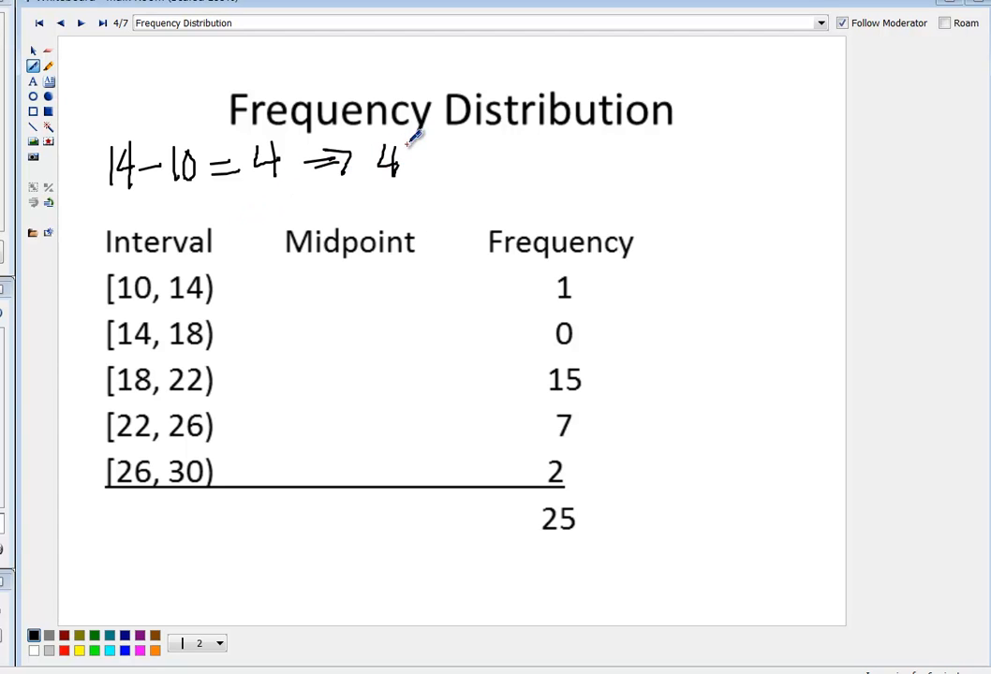
pyautogui.moveTo(412, 164); pyautogui.dragTo(440, 164)
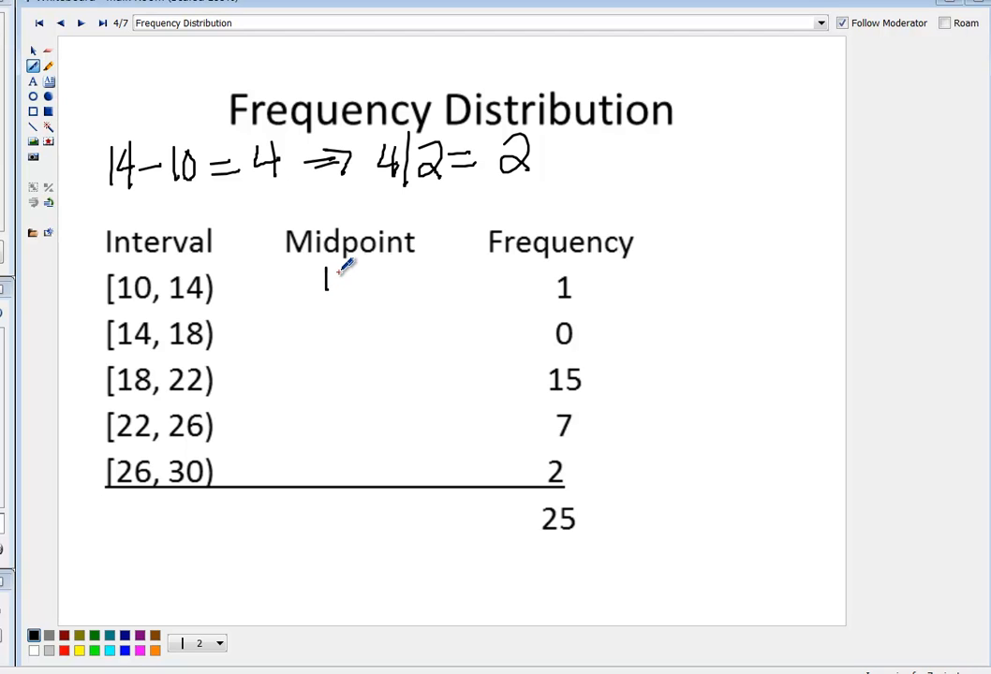
# Handwrite the midpoints 12, 16, 20, 24, 28 beside the five intervals
pyautogui.moveTo(347, 272); pyautogui.dragTo(351, 290)
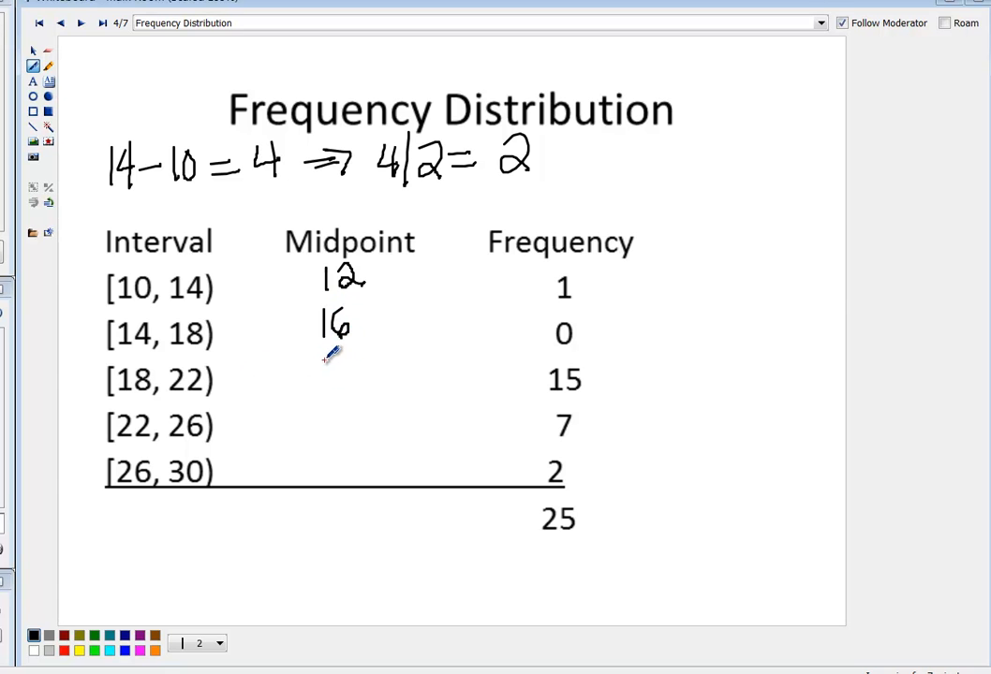
pyautogui.moveTo(323, 356); pyautogui.dragTo(337, 384)
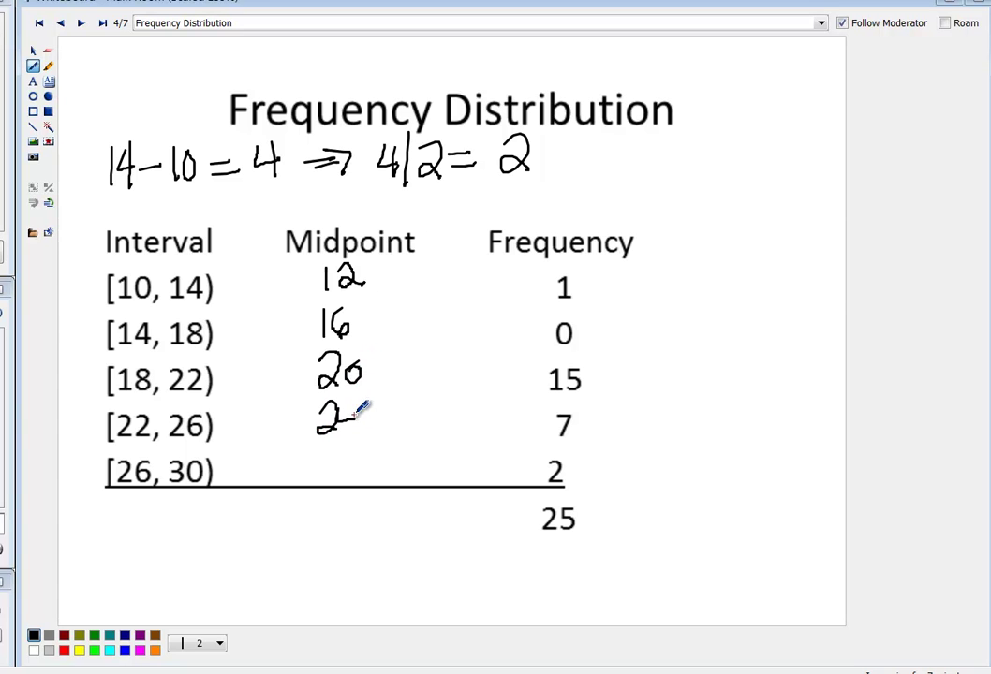
pyautogui.moveTo(337, 403); pyautogui.dragTo(355, 431)
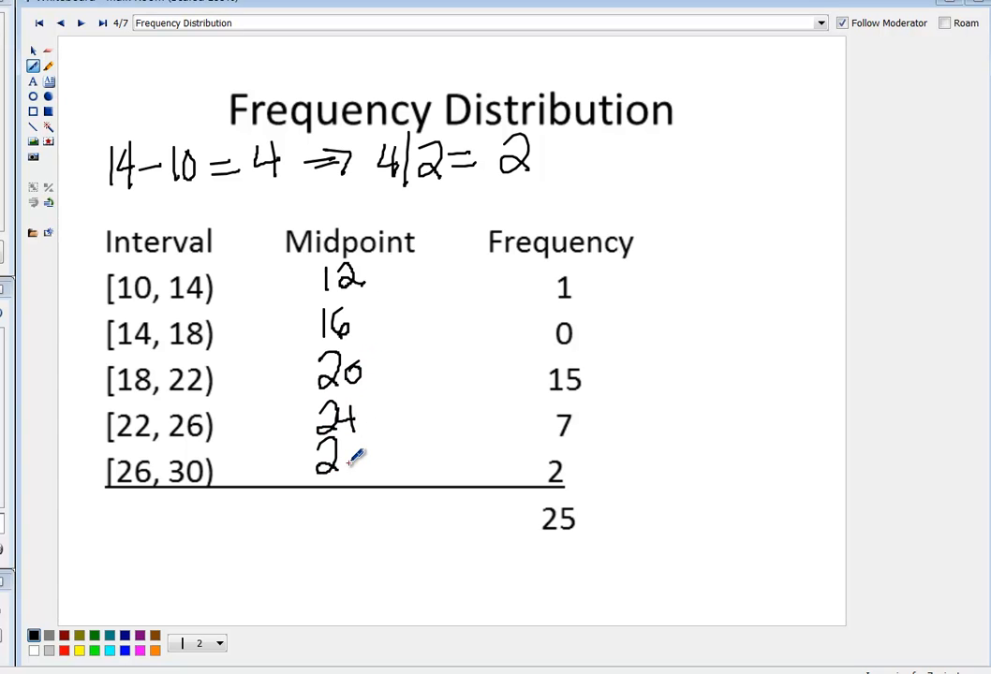
pyautogui.moveTo(323, 459); pyautogui.dragTo(365, 459)
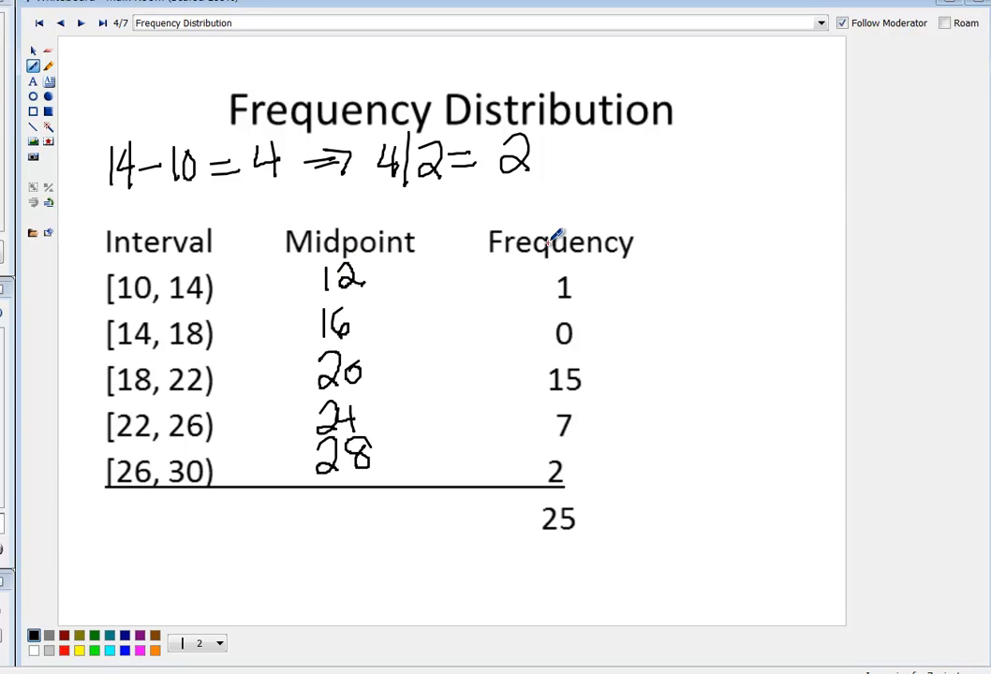
pyautogui.moveTo(759, 245)
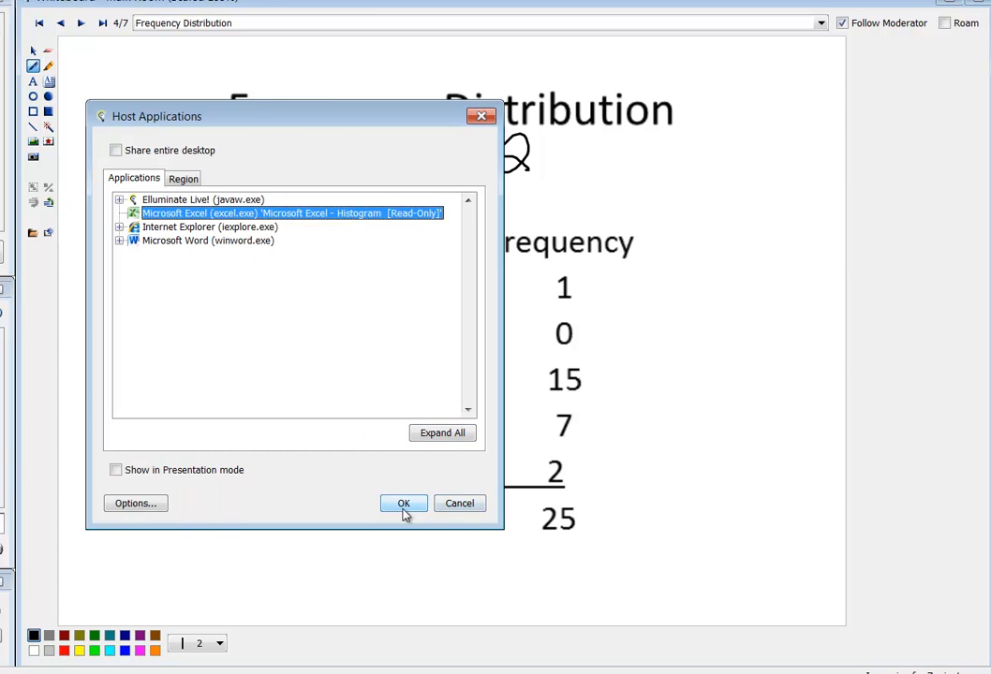
# Confirm sharing the read-only Histogram Excel workbook with the session
pyautogui.click(403, 503)
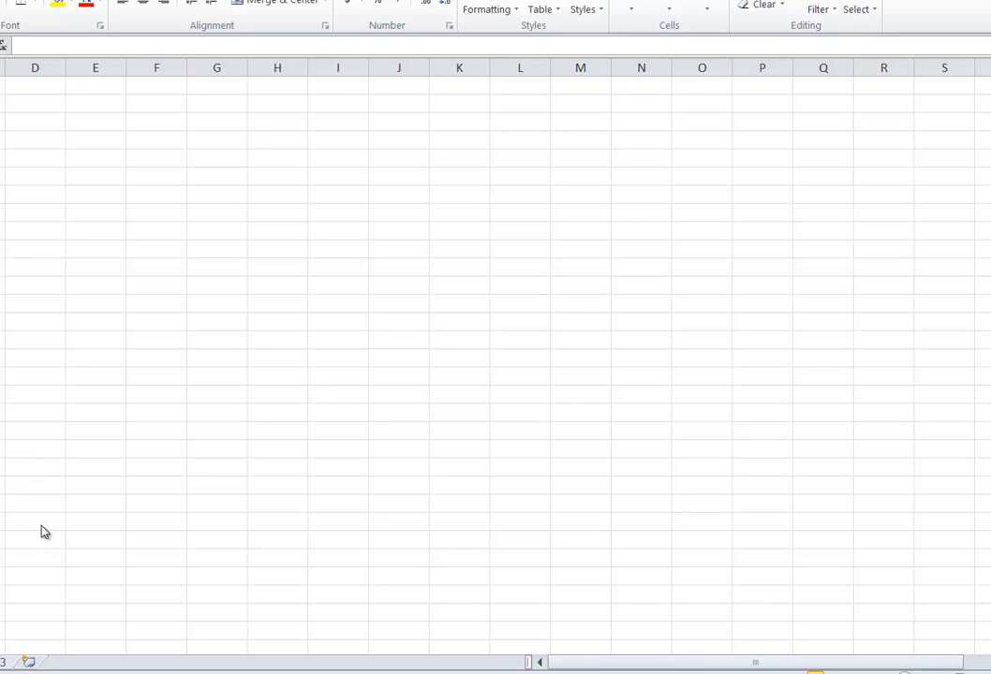
pyautogui.moveTo(190, 458)
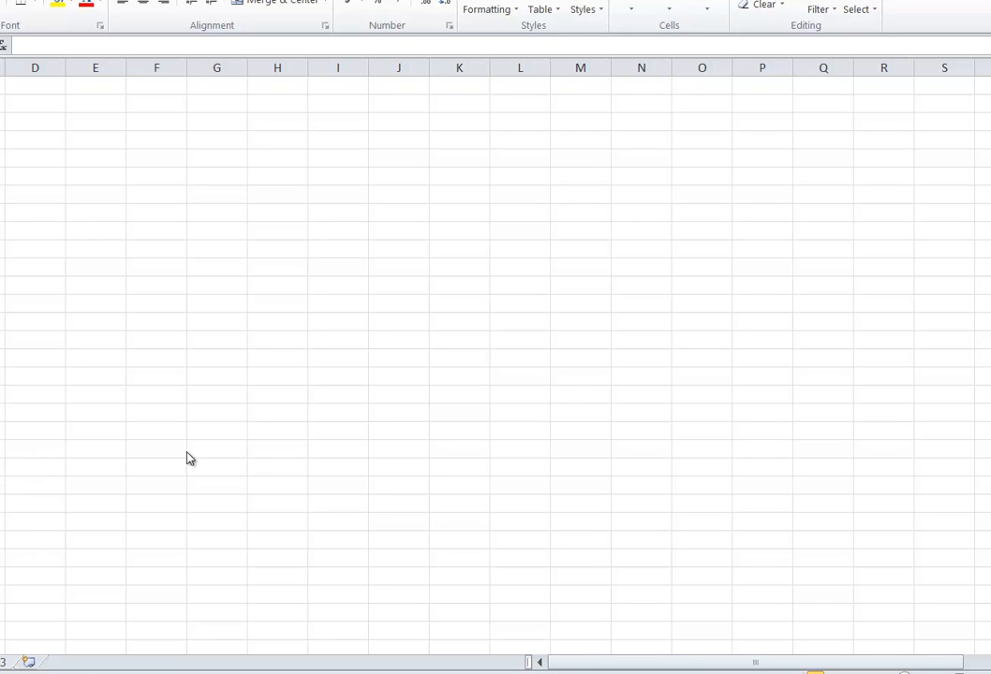
pyautogui.moveTo(11, 10)
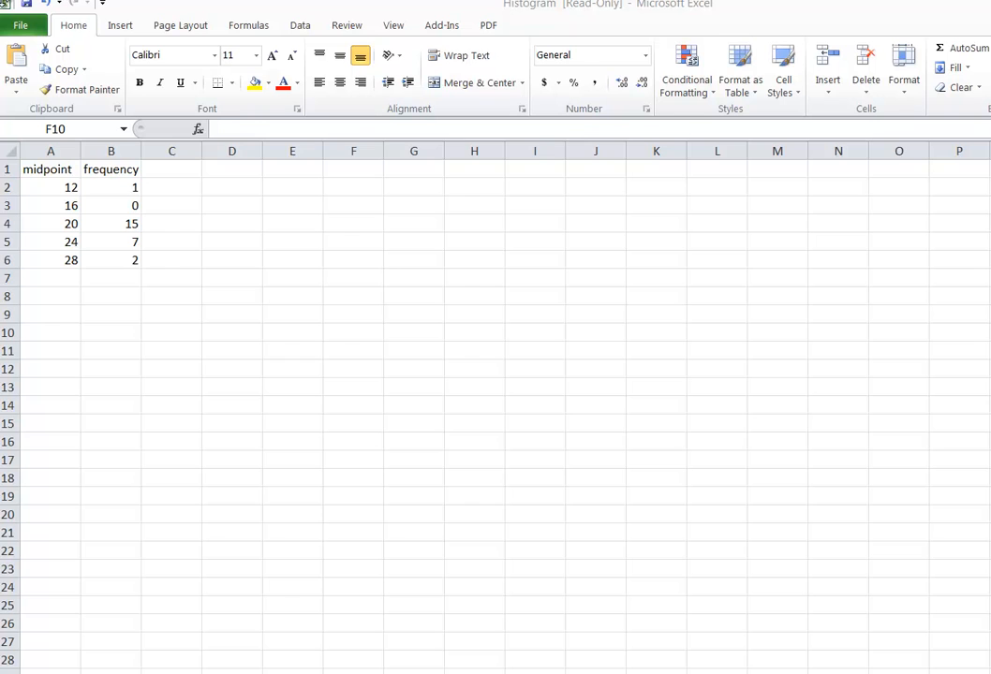
pyautogui.moveTo(508, 472)
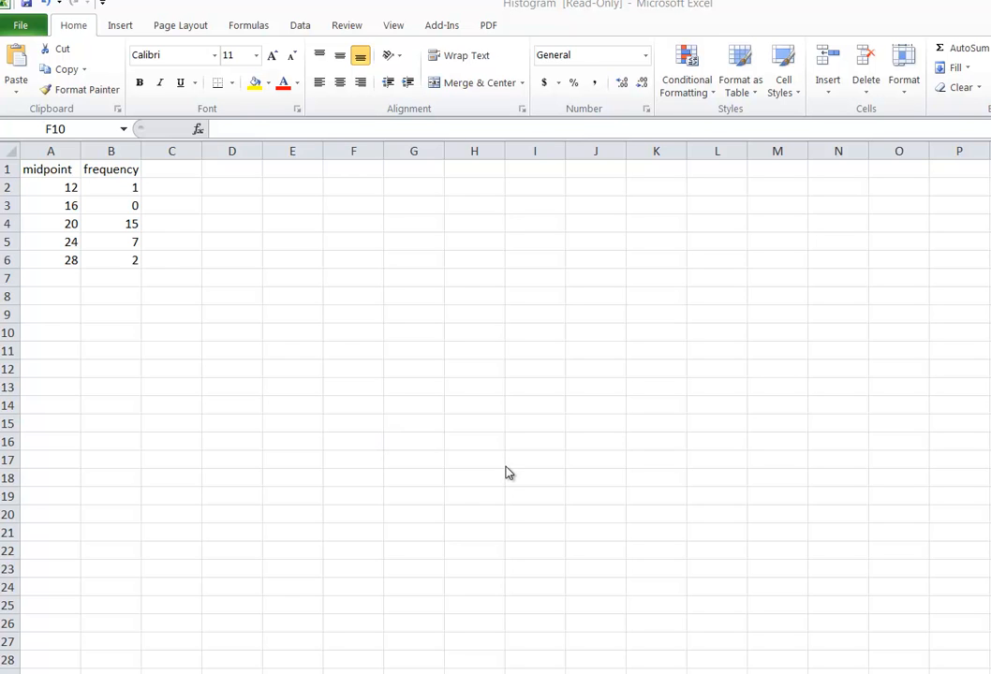
pyautogui.click(353, 332)
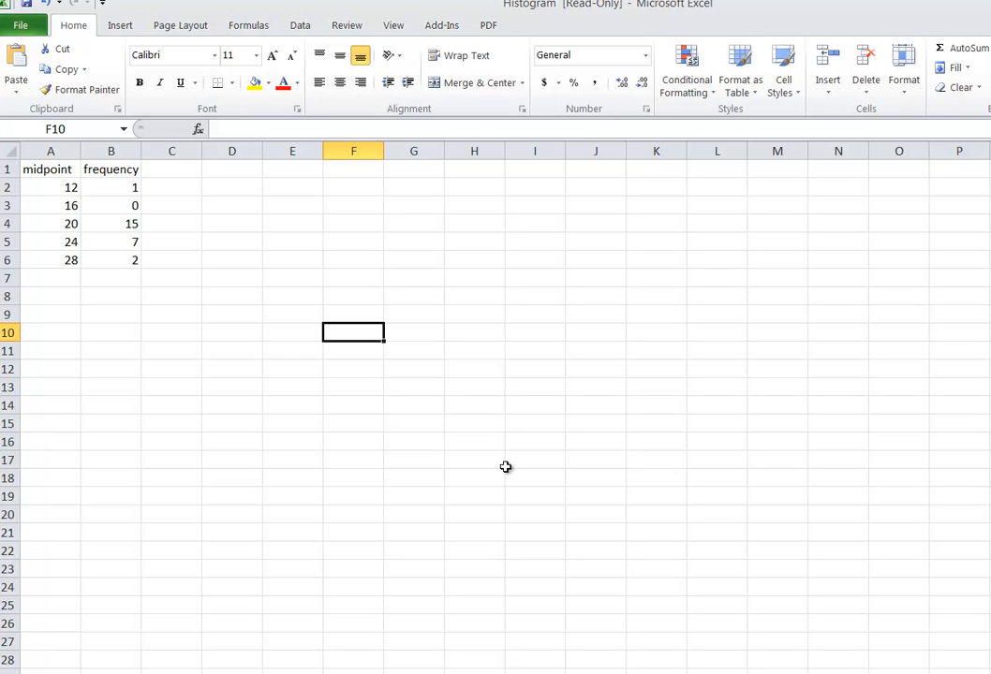
pyautogui.moveTo(182, 242)
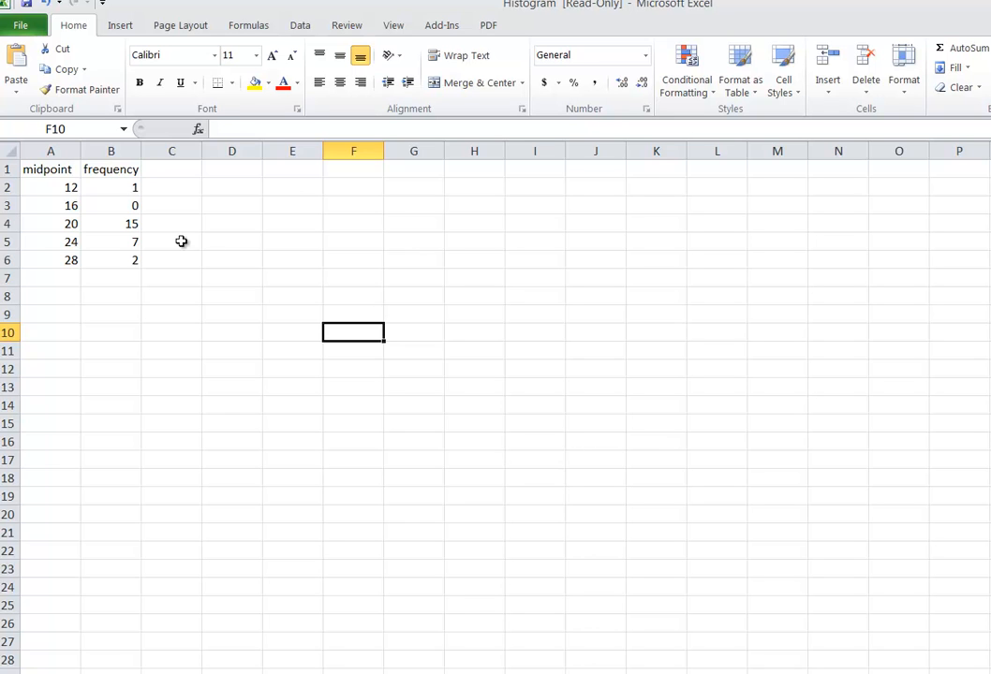
pyautogui.moveTo(96, 183)
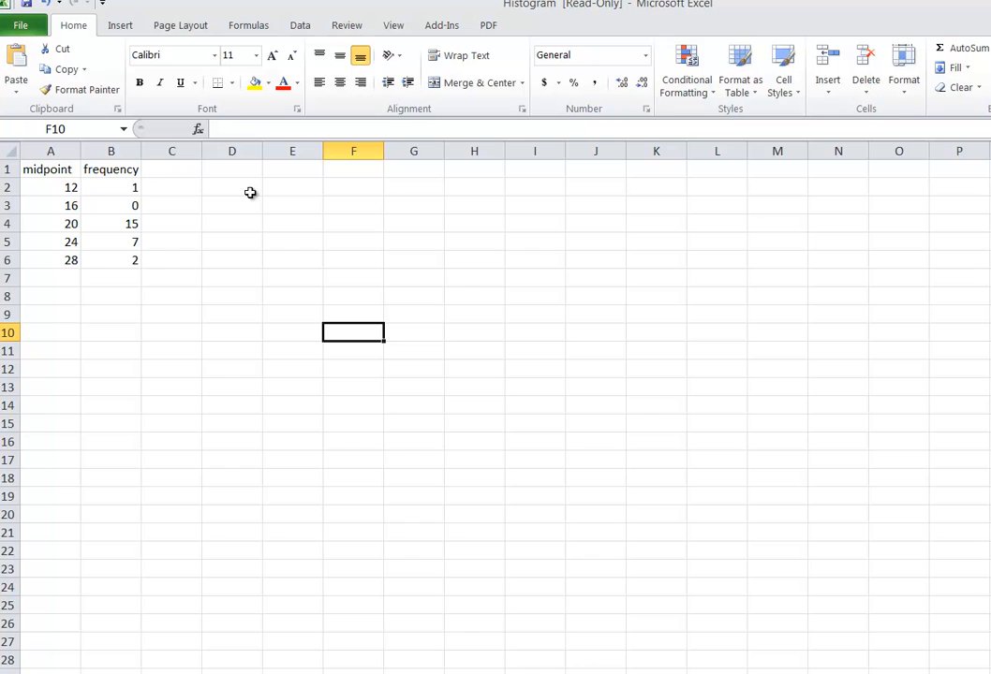
pyautogui.moveTo(61, 260)
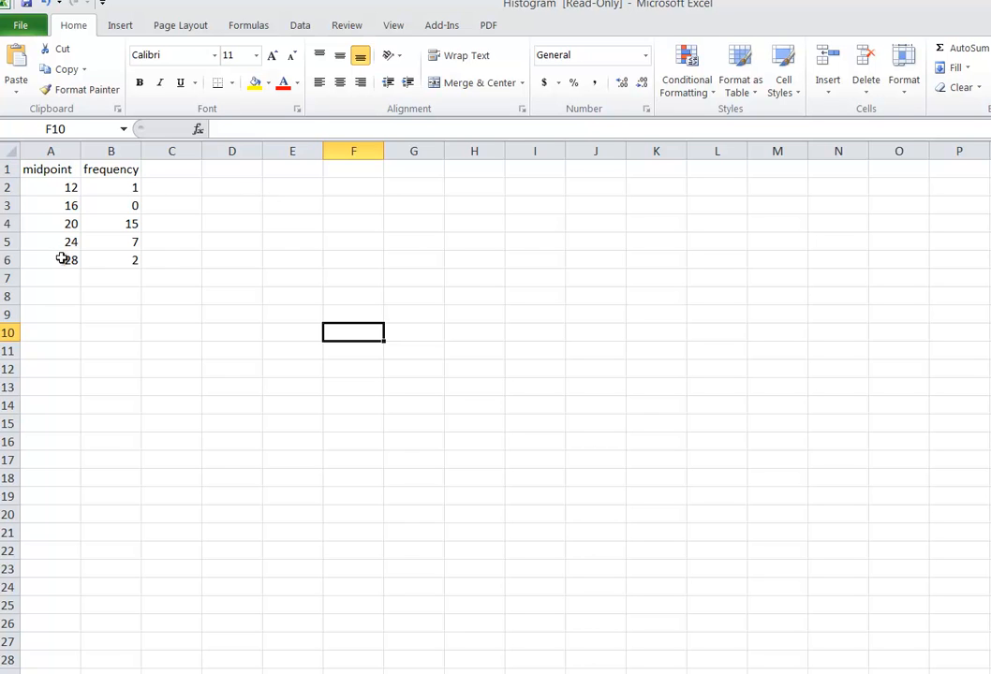
pyautogui.moveTo(62, 170)
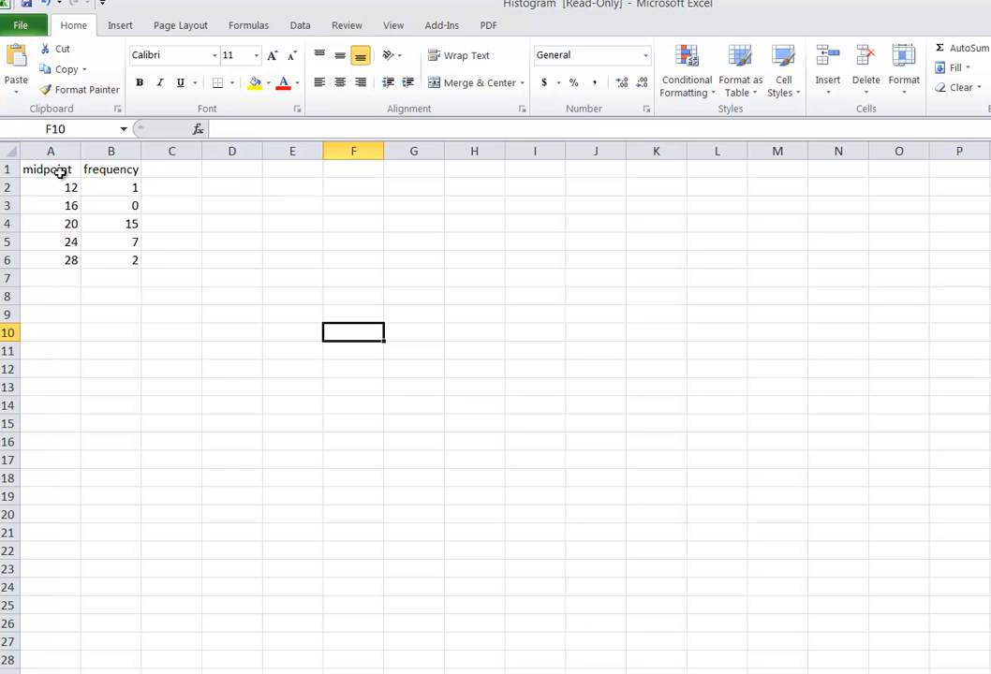
pyautogui.moveTo(131, 219)
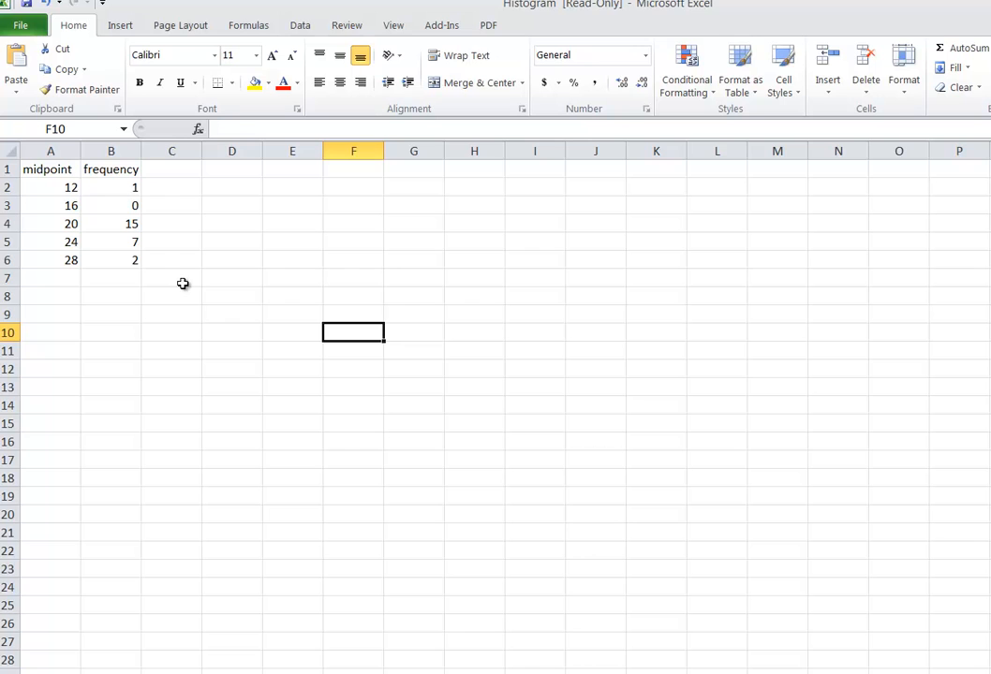
pyautogui.moveTo(150, 131)
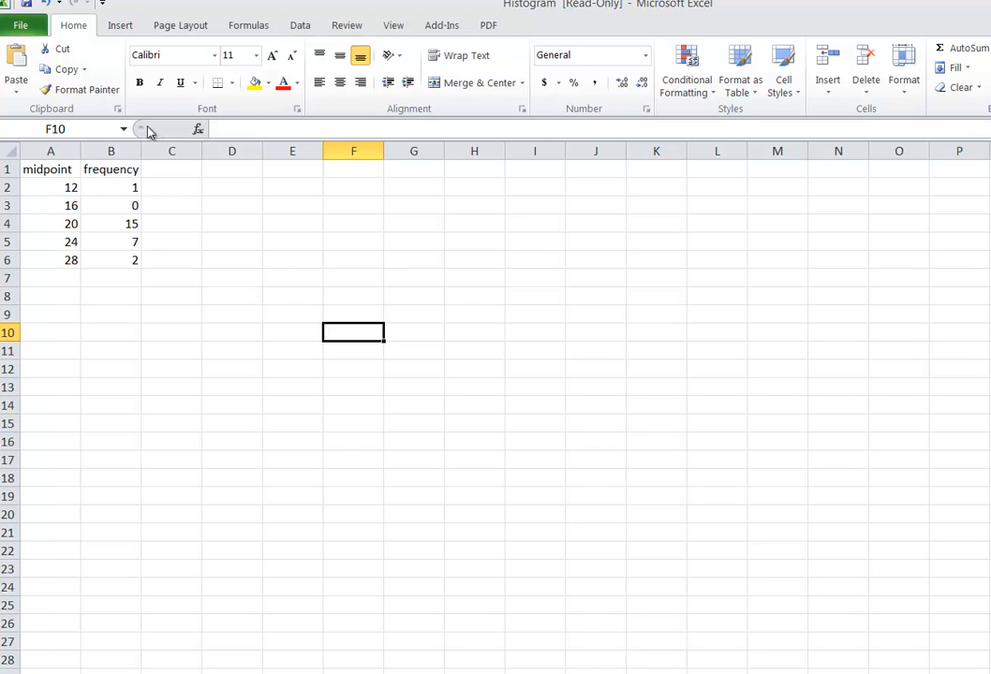
pyautogui.moveTo(120, 25)
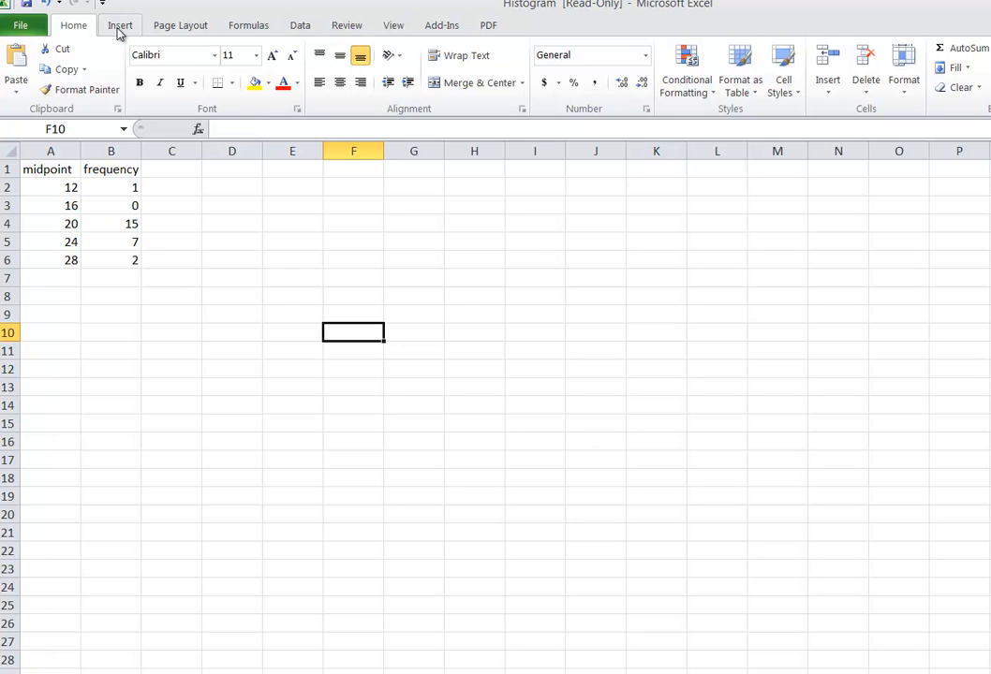
# Select the frequency values in B2:B6 and bring up the column chart type choices
pyautogui.click(119, 25)
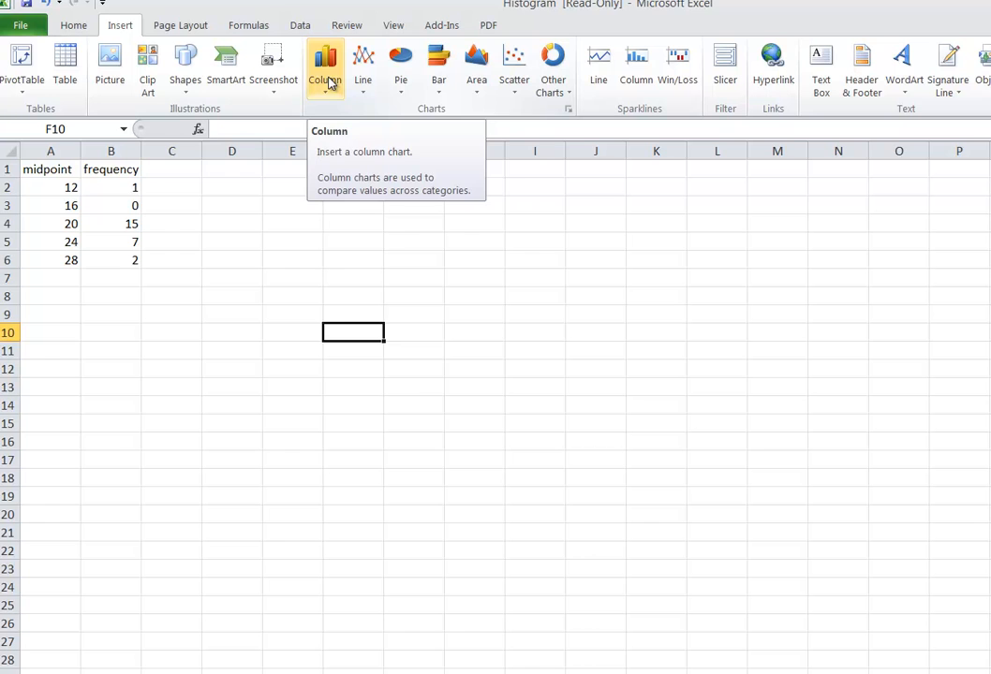
pyautogui.click(325, 66)
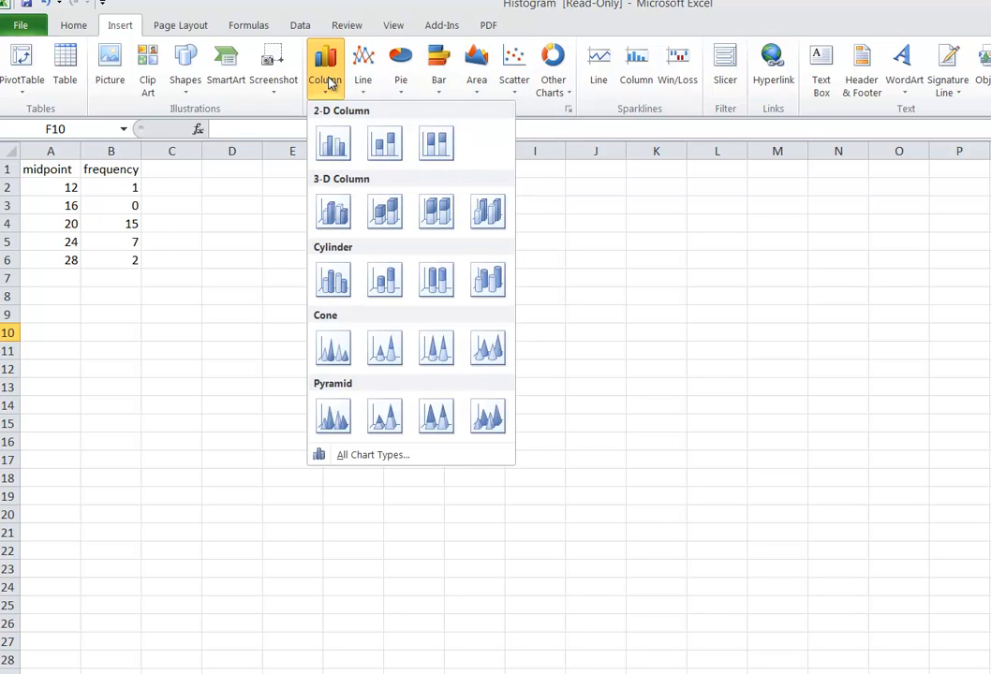
pyautogui.click(347, 25)
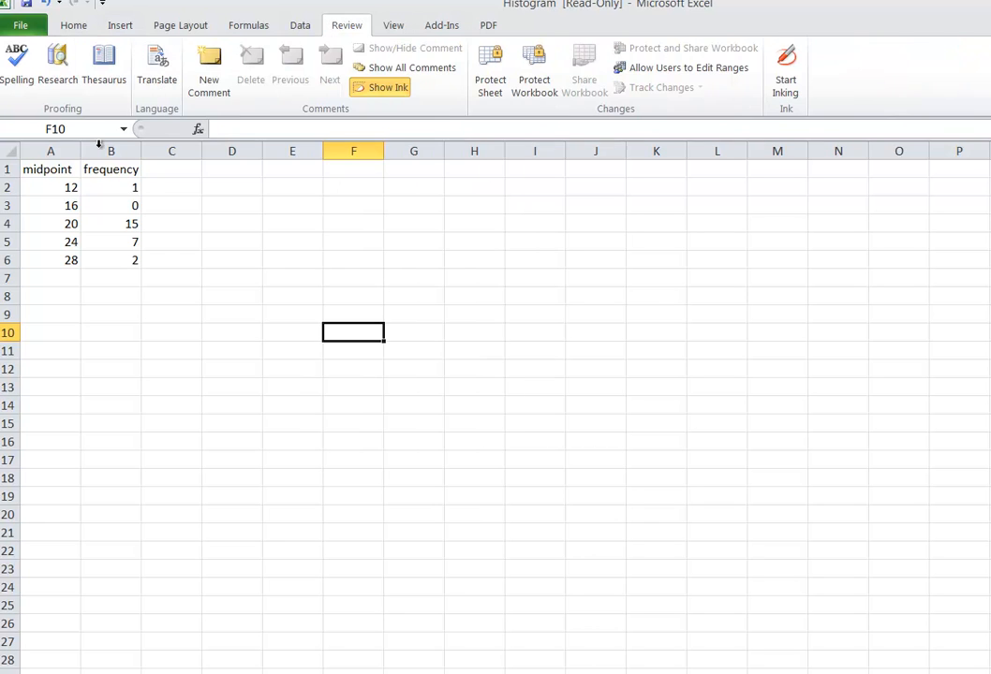
pyautogui.moveTo(111, 187); pyautogui.dragTo(111, 260)
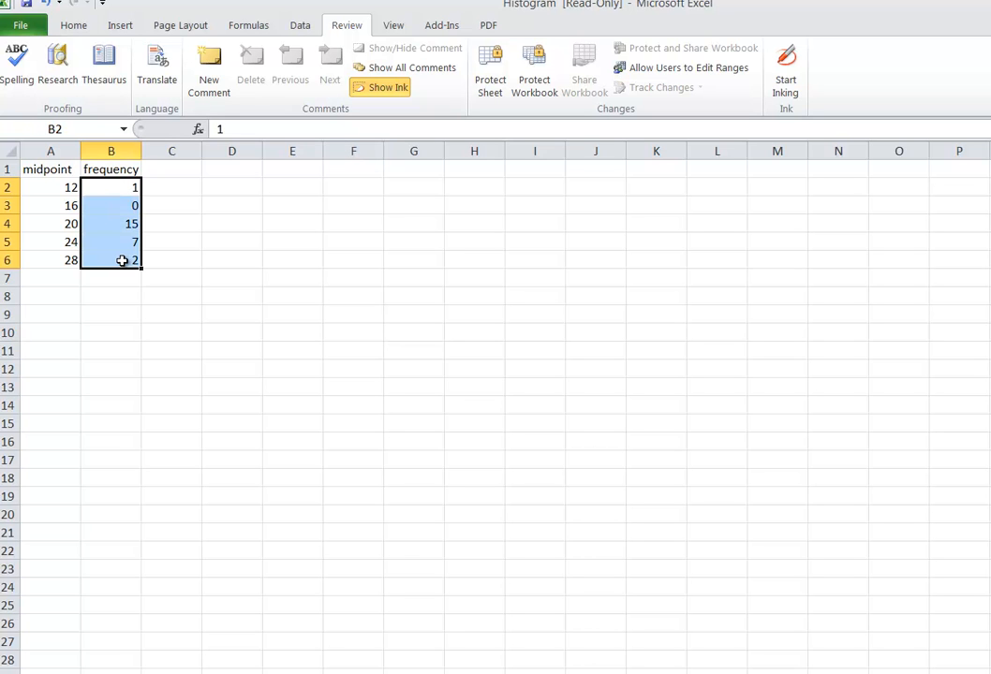
pyautogui.moveTo(130, 285)
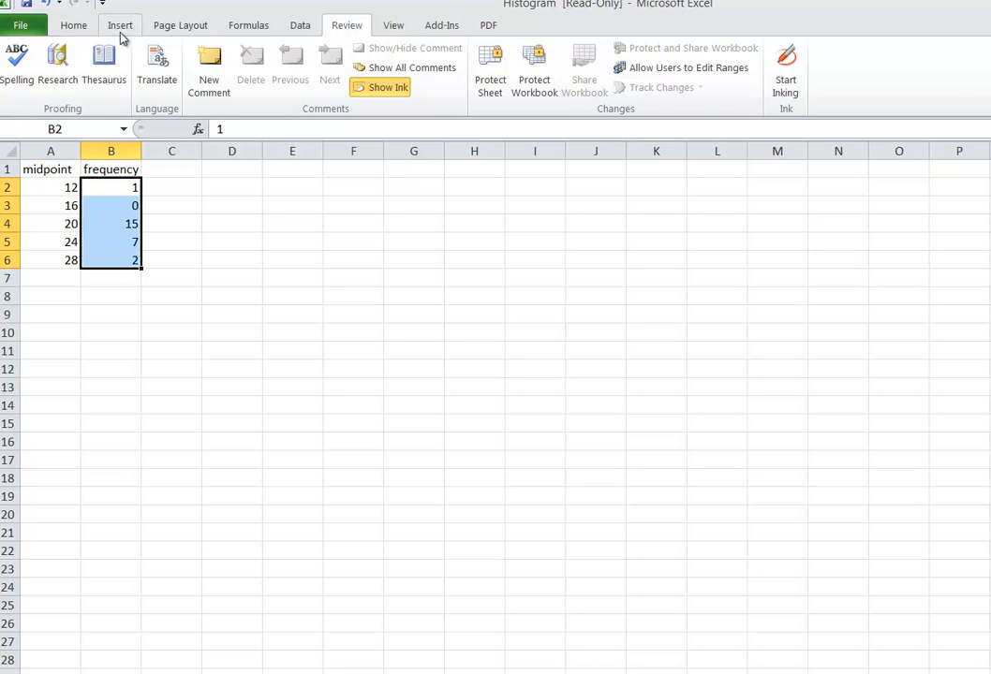
pyautogui.click(325, 65)
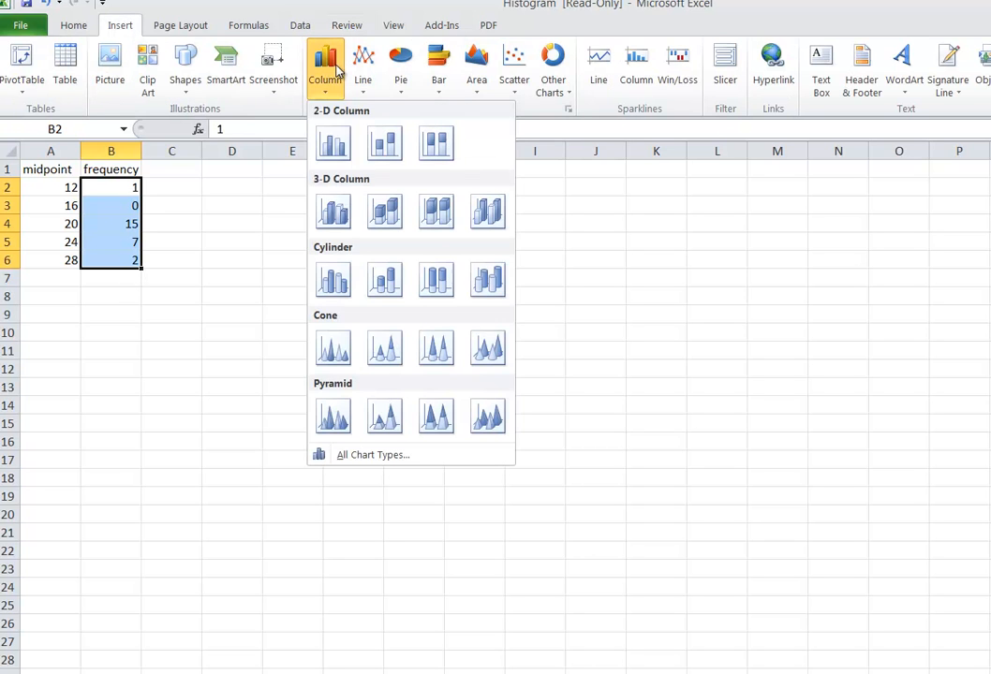
pyautogui.moveTo(333, 143)
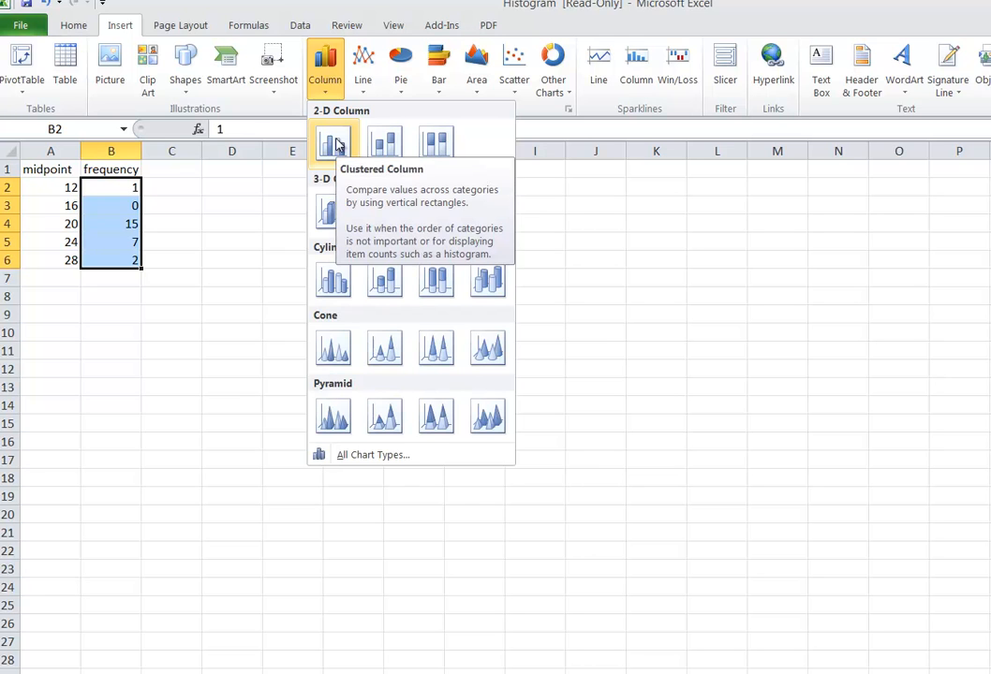
# Insert a 2-D clustered column chart of the frequencies 1, 0, 15, 7, 2
pyautogui.click(333, 142)
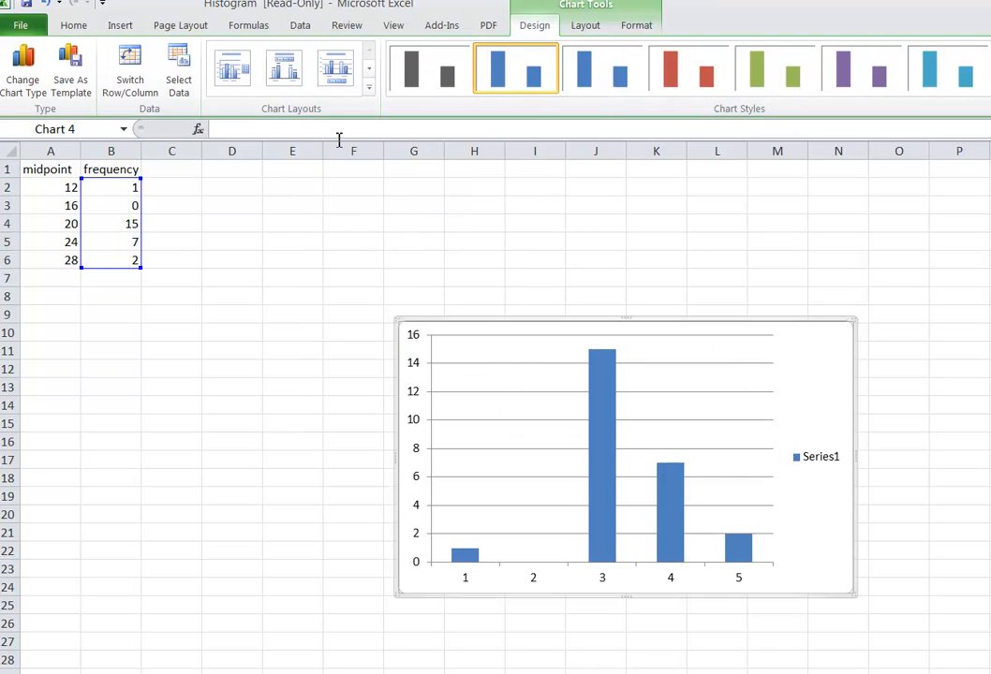
pyautogui.moveTo(609, 455)
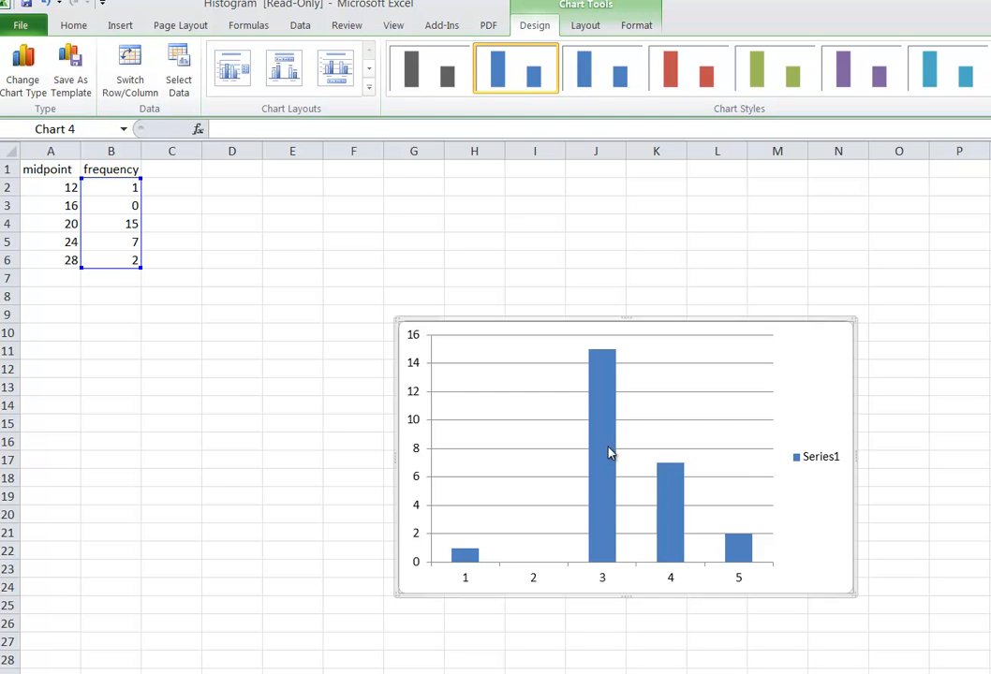
pyautogui.moveTo(239, 323)
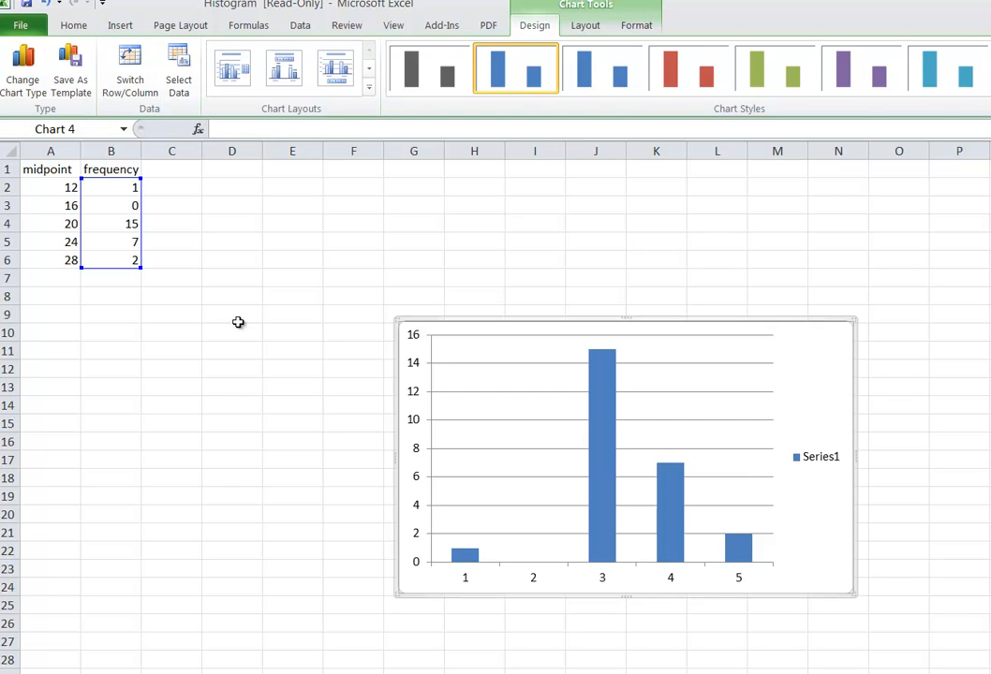
pyautogui.click(231, 314)
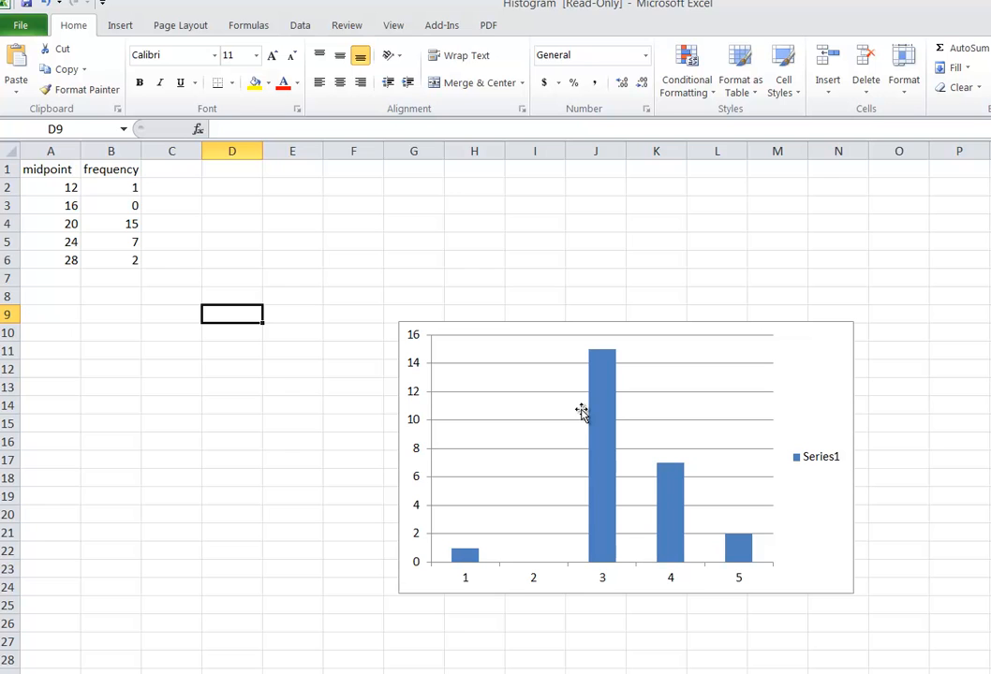
pyautogui.moveTo(609, 391)
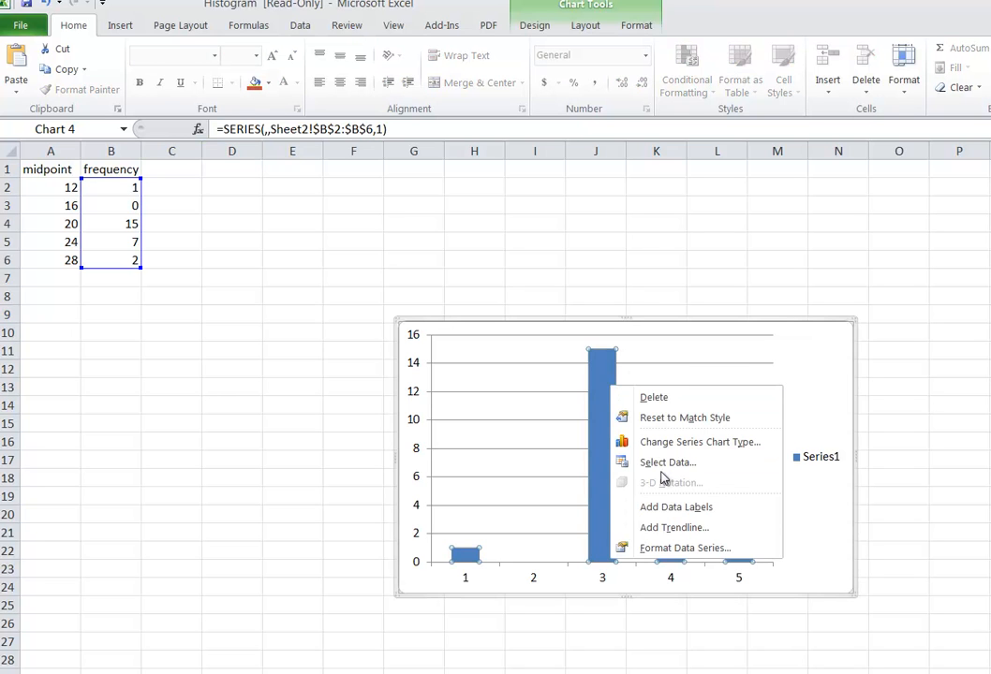
# Bring up the chart's Select Data Source settings and edit the horizontal axis labels
pyautogui.click(668, 462)
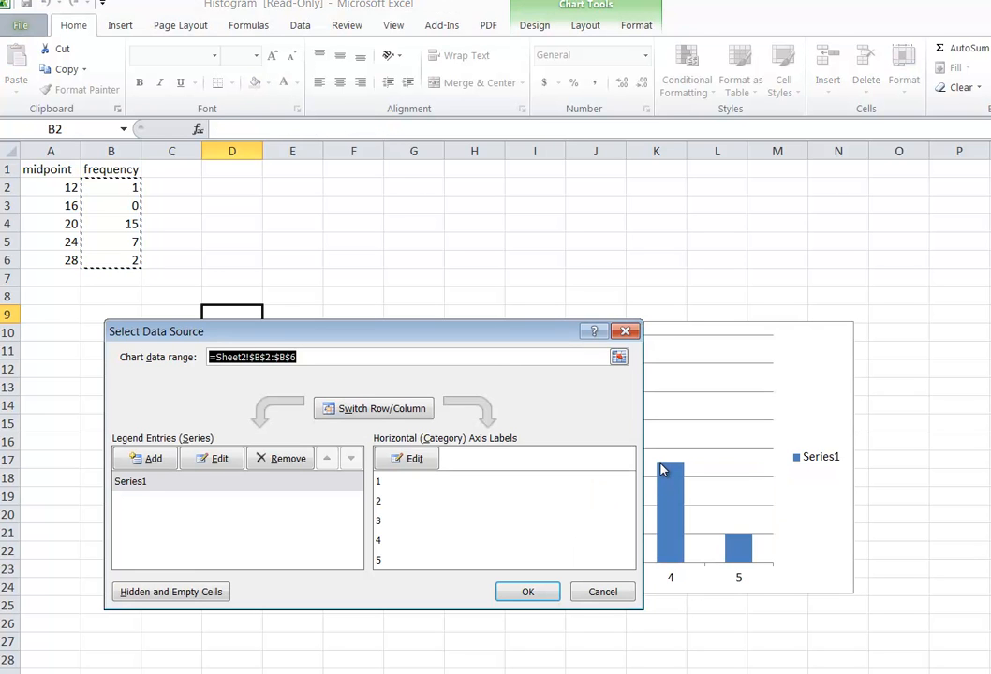
pyautogui.moveTo(56, 373)
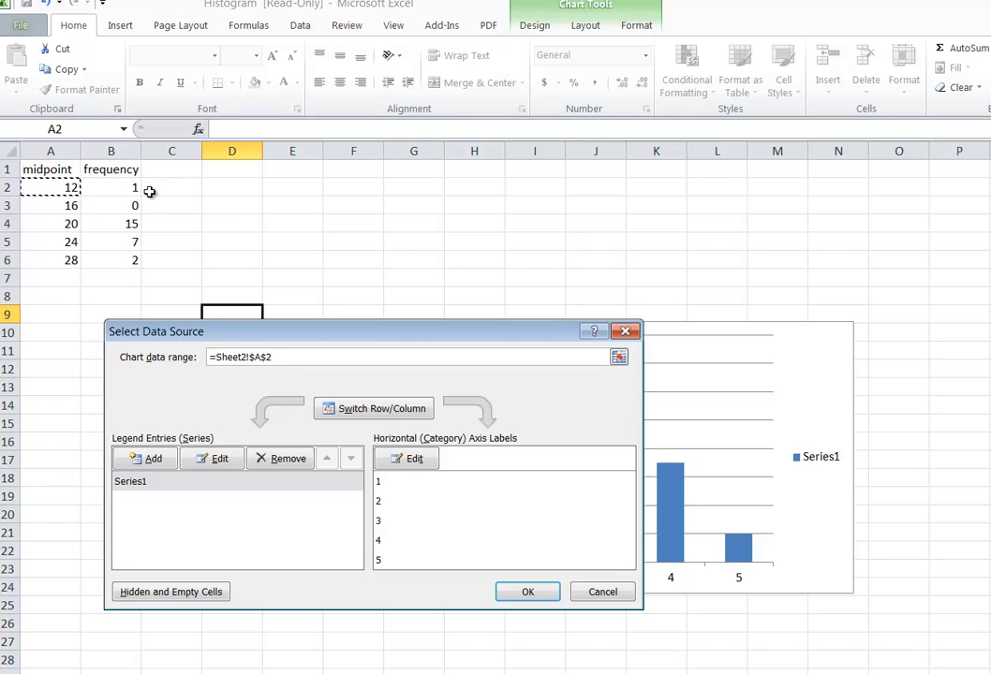
pyautogui.click(293, 241)
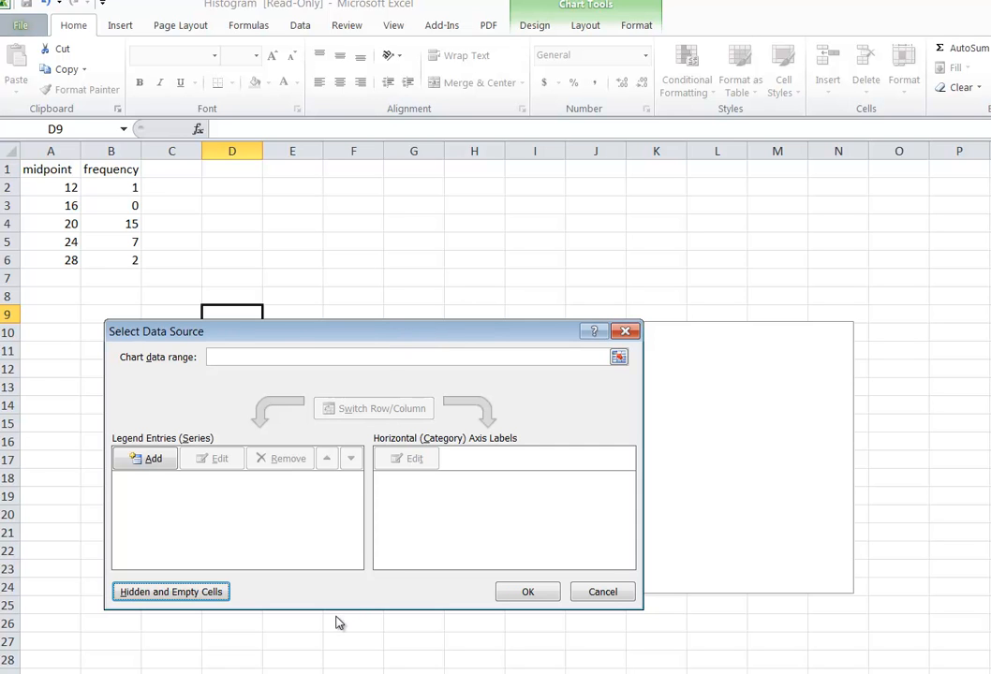
pyautogui.moveTo(155, 331); pyautogui.dragTo(286, 298)
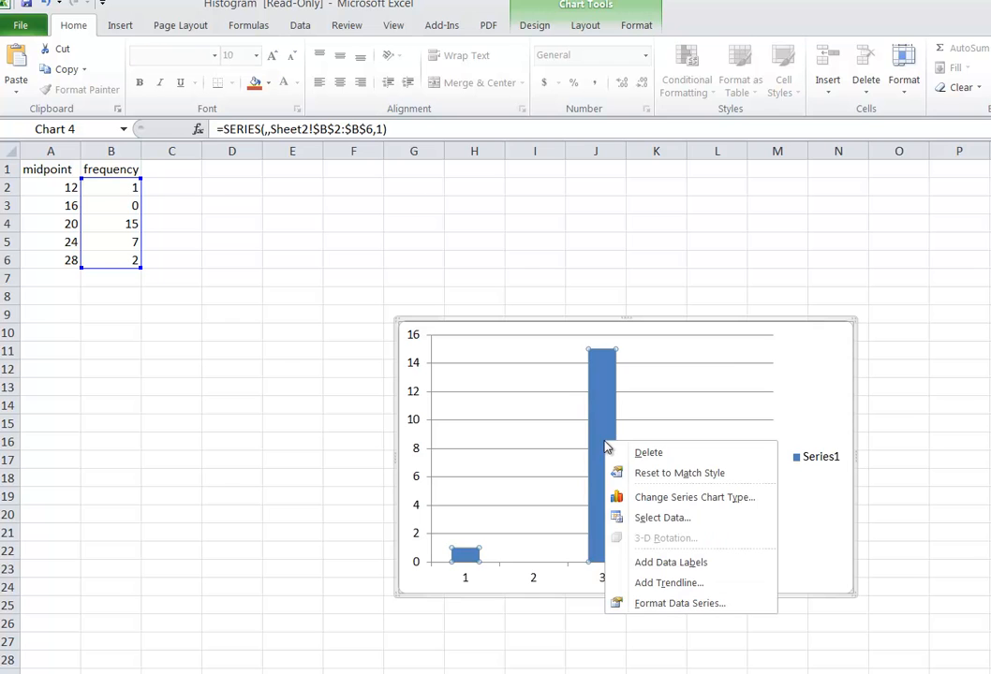
pyautogui.click(662, 517)
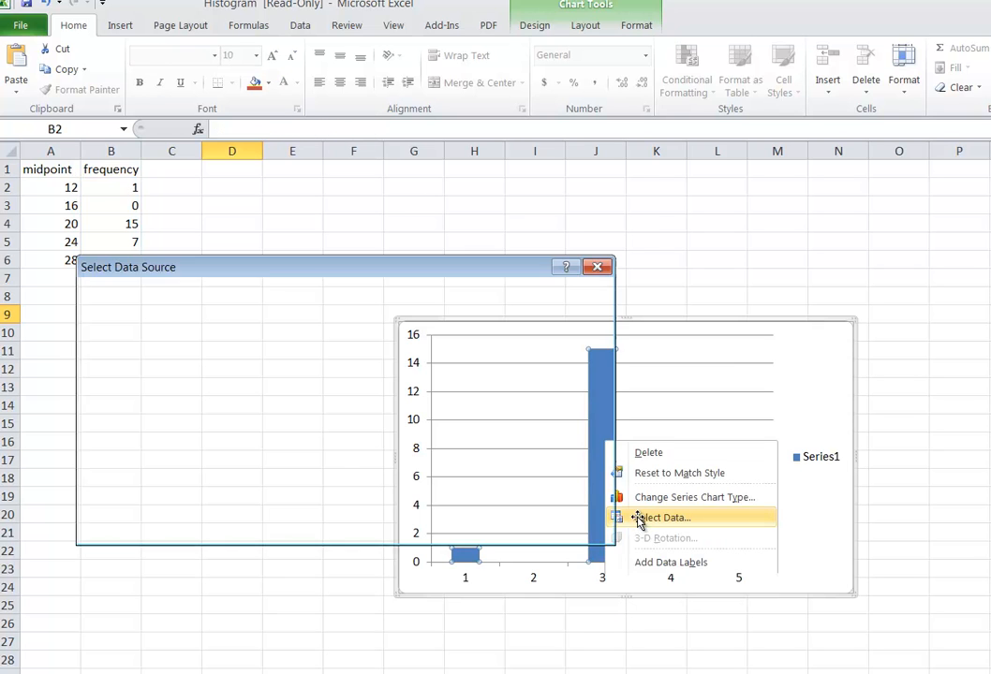
pyautogui.click(663, 517)
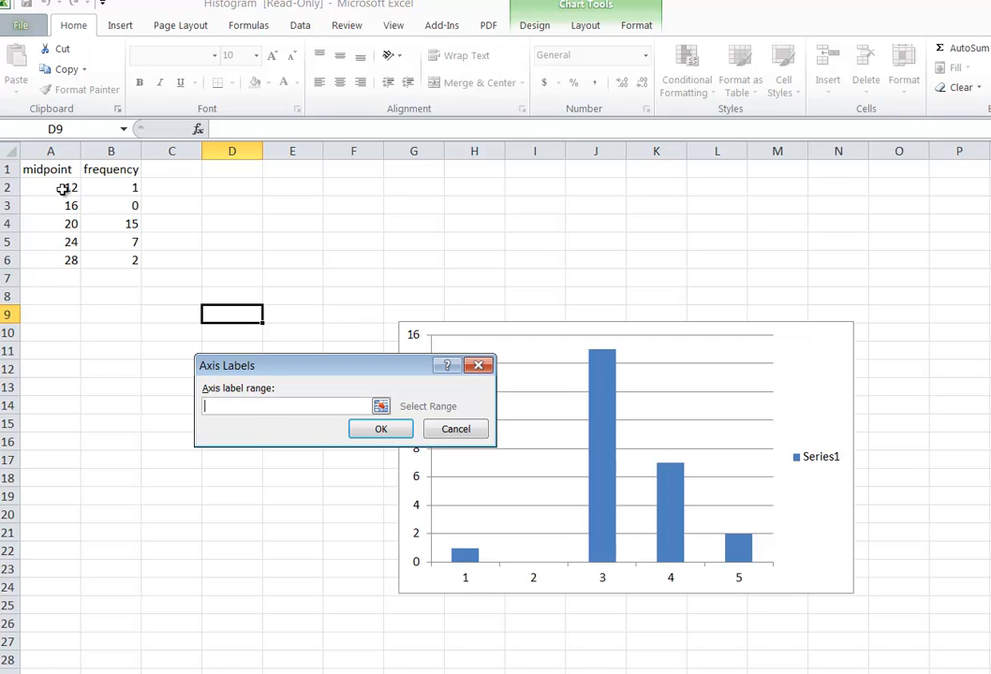
# Use the midpoints in A2:A6 as the horizontal axis labels (12–28)
pyautogui.click(50, 188)
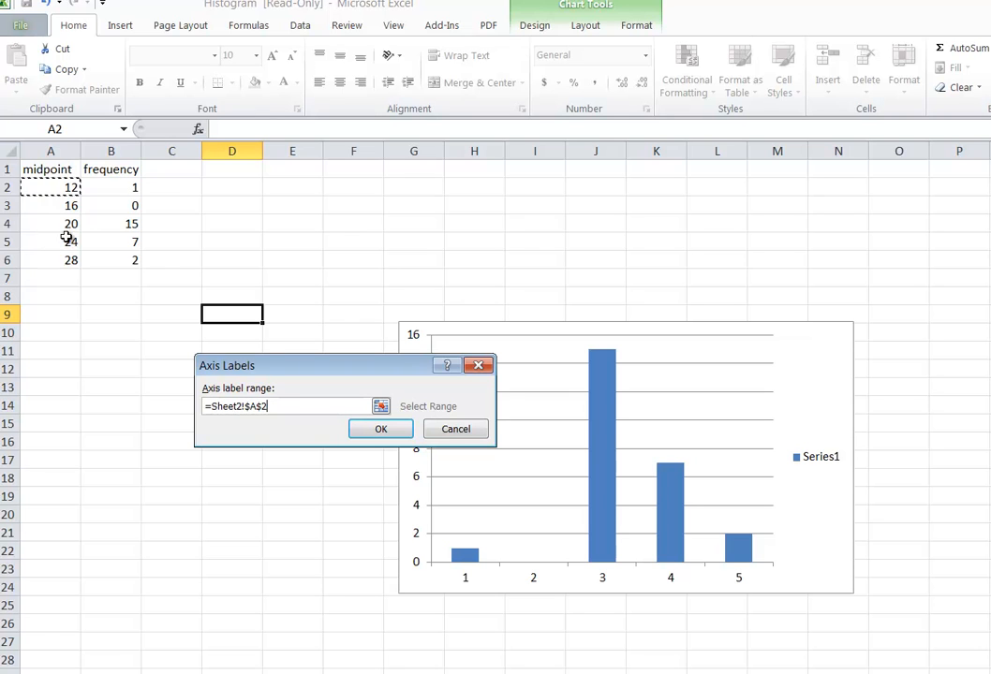
pyautogui.moveTo(51, 186); pyautogui.dragTo(51, 259)
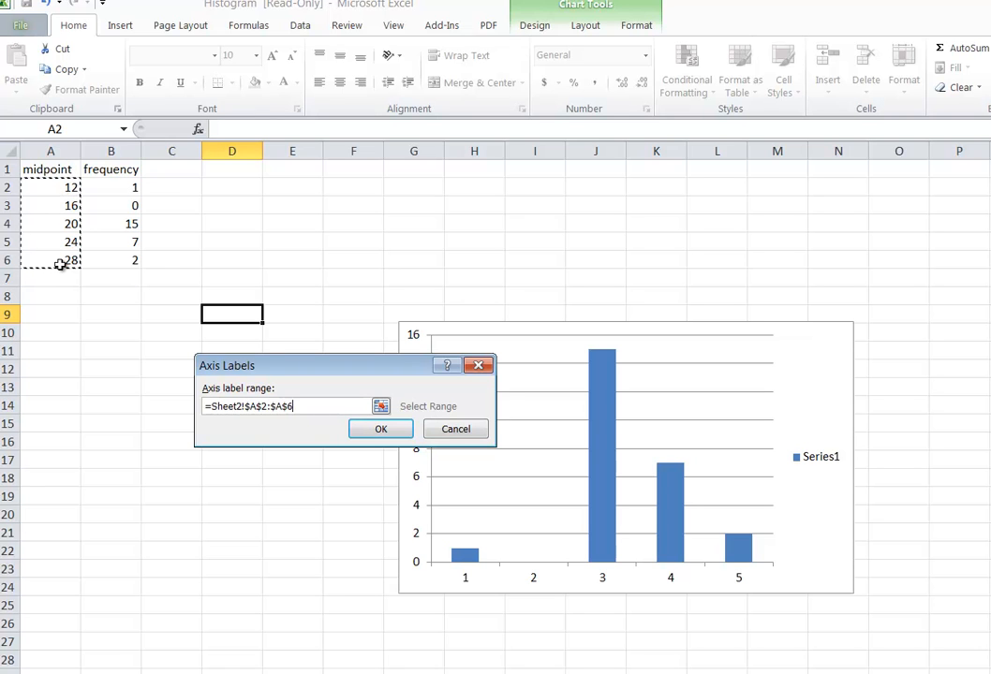
pyautogui.click(380, 429)
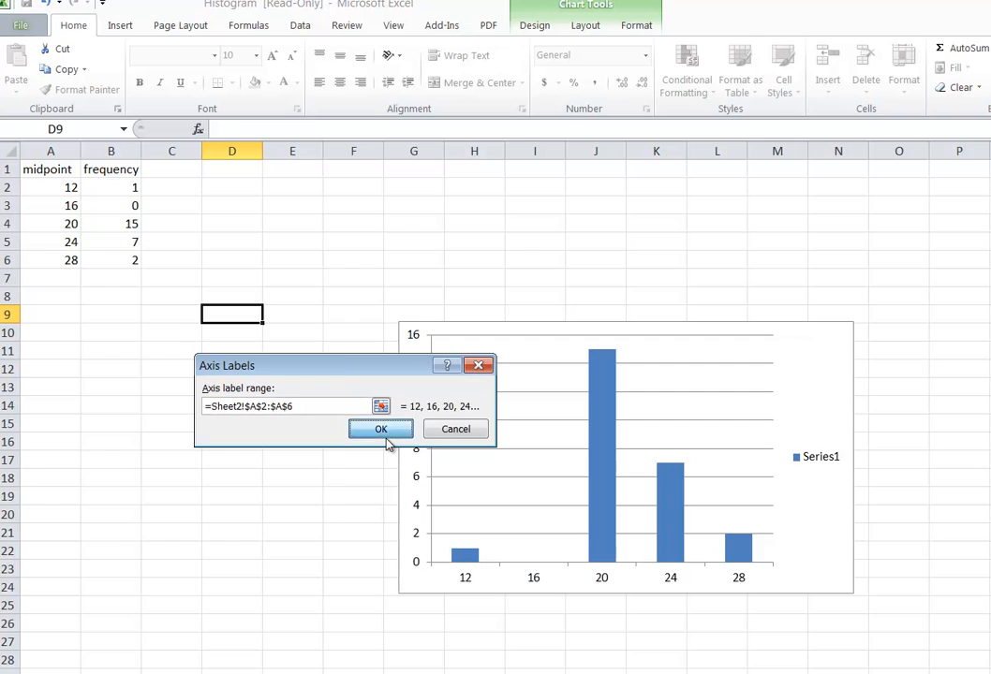
pyautogui.click(381, 429)
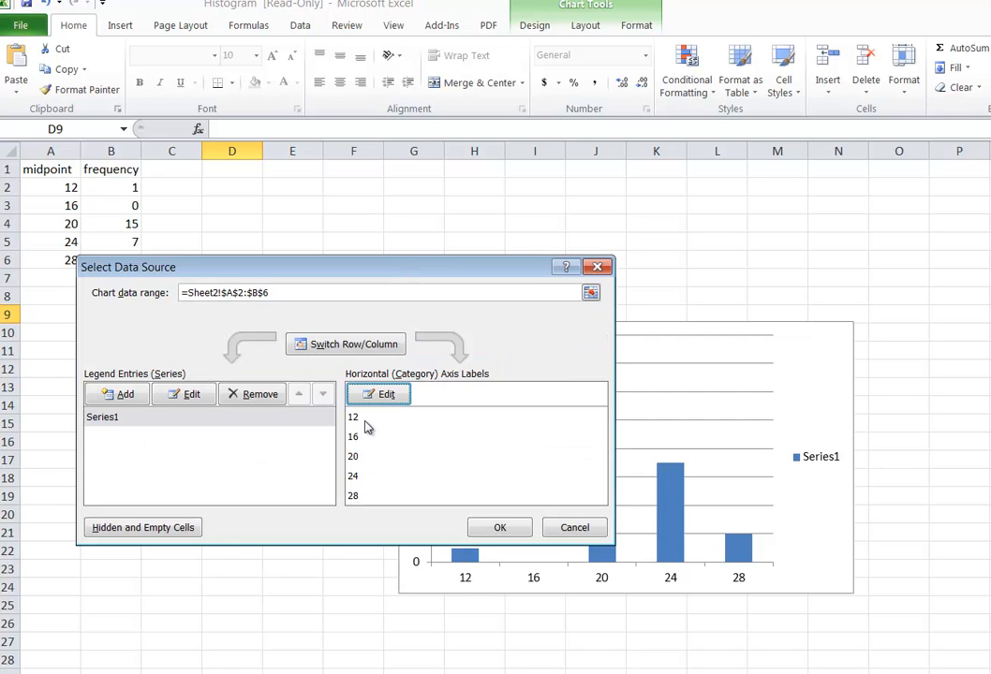
pyautogui.moveTo(368, 497)
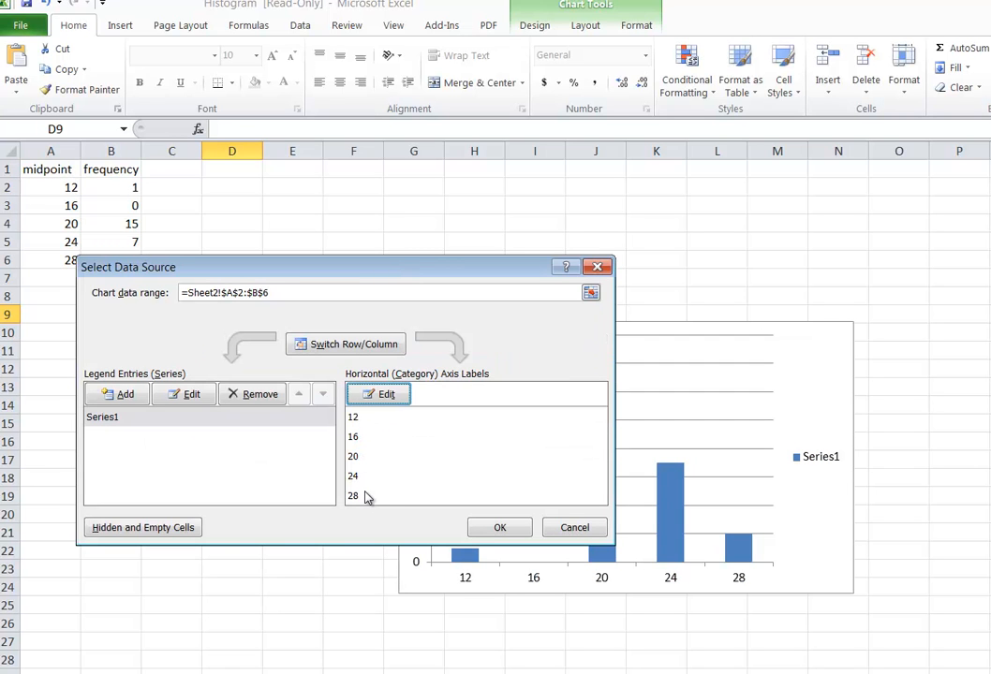
pyautogui.moveTo(436, 387)
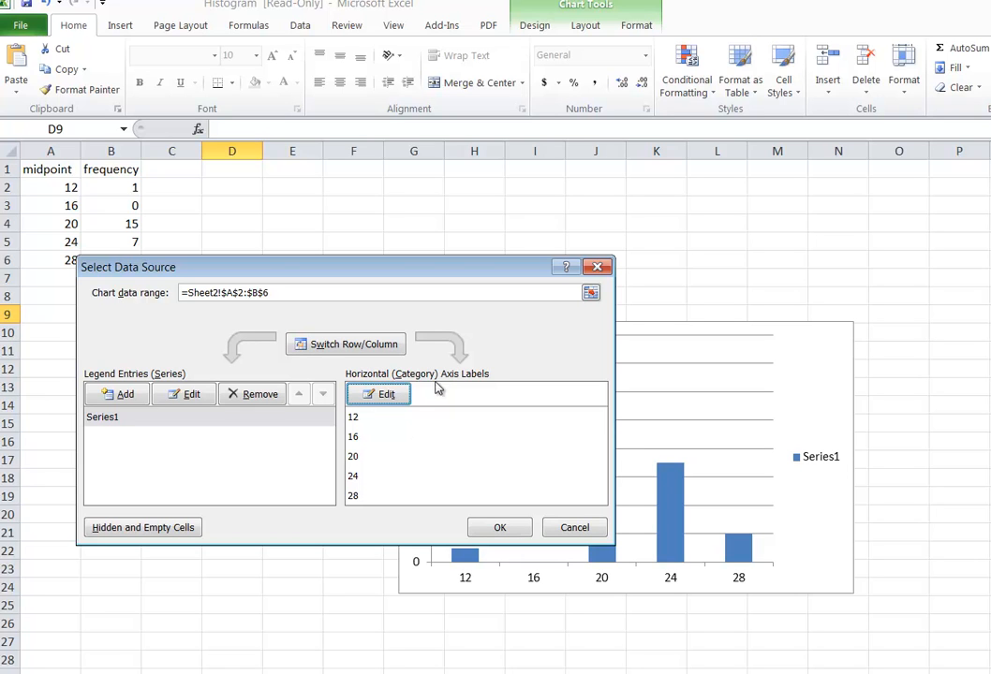
pyautogui.moveTo(423, 436)
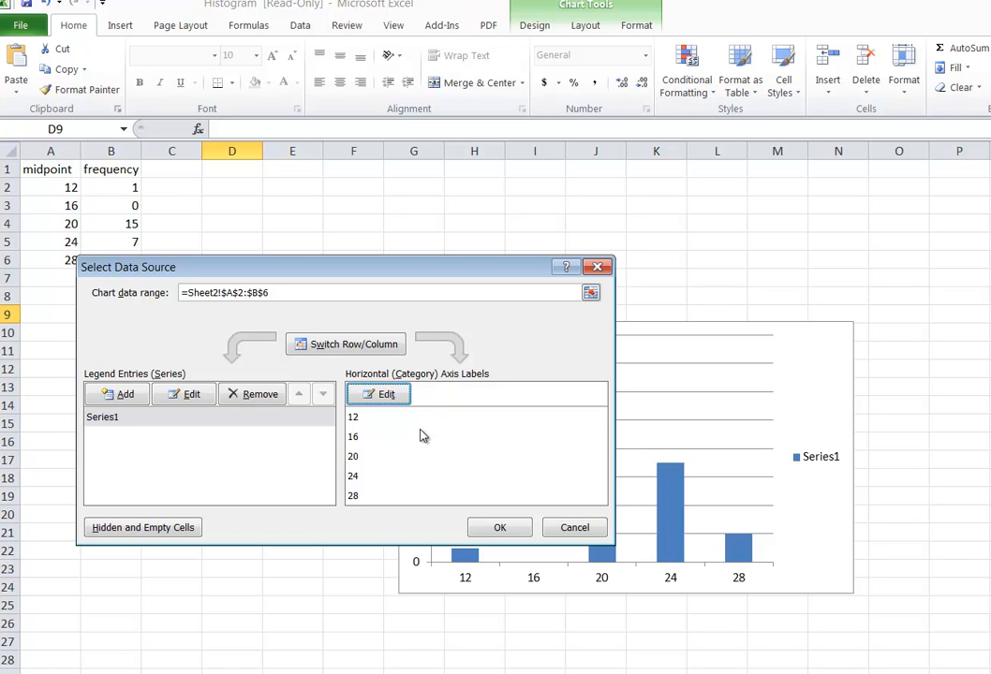
pyautogui.moveTo(360, 435)
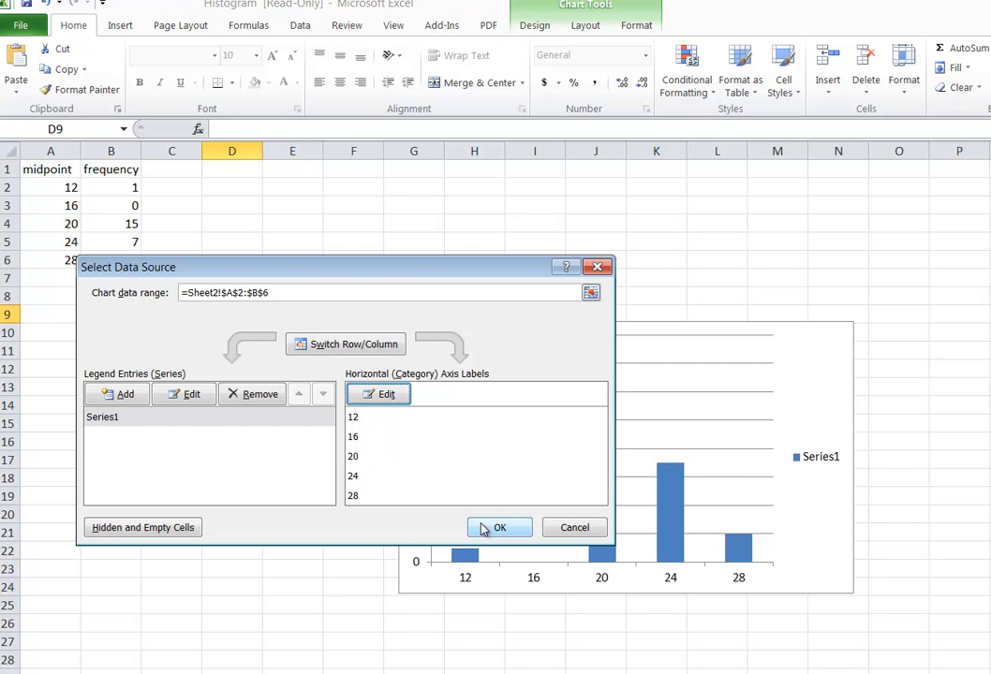
# Apply the new data source so the chart's axis shows midpoints 12–28
pyautogui.click(499, 527)
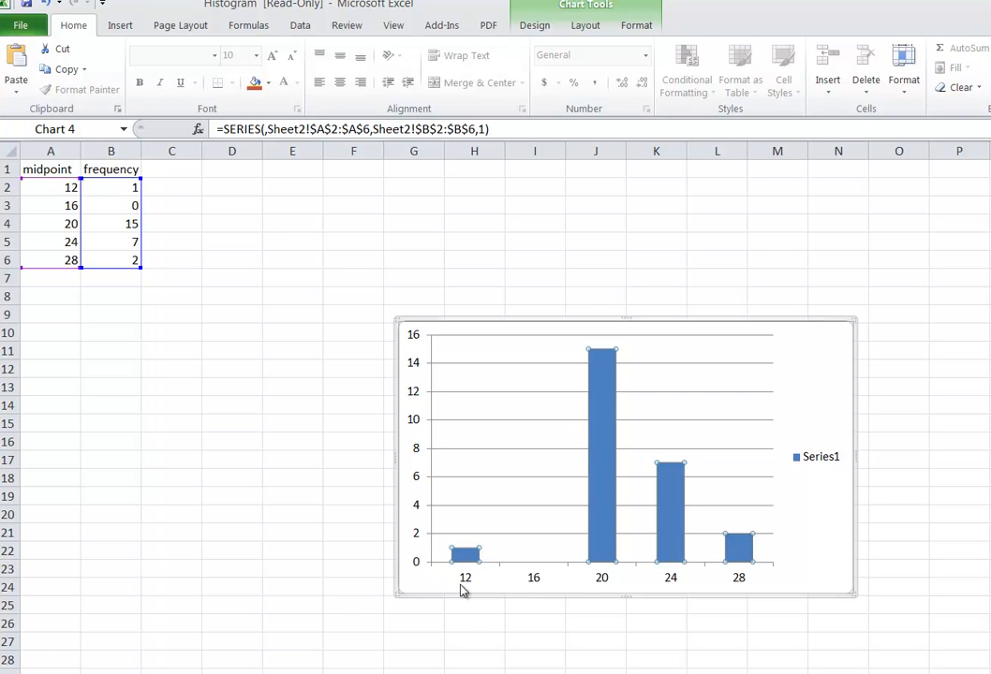
pyautogui.moveTo(478, 584)
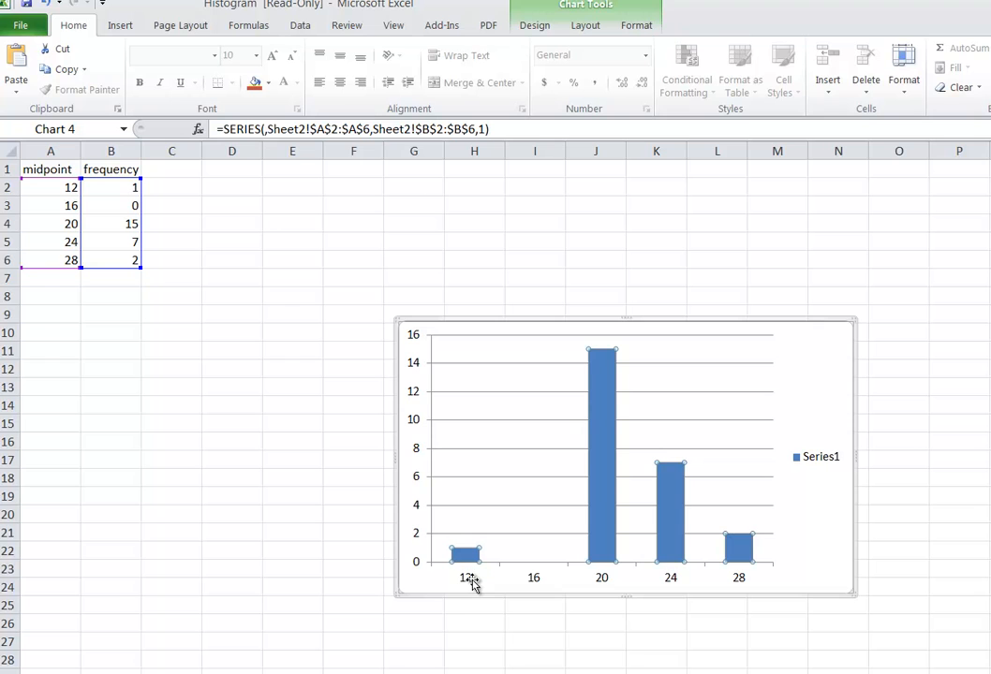
pyautogui.moveTo(569, 473)
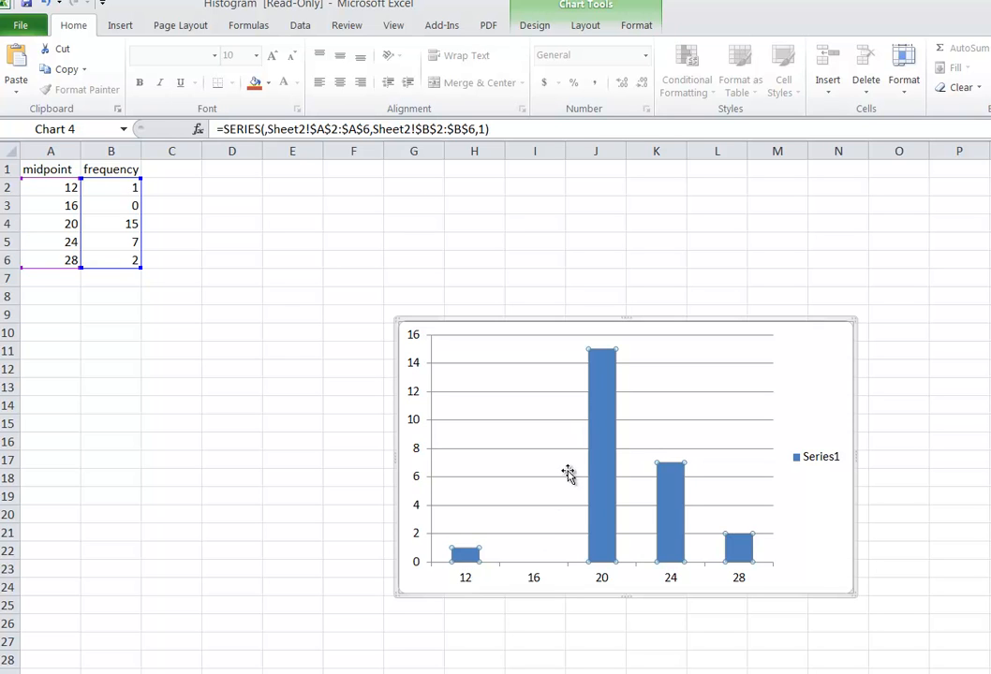
pyautogui.moveTo(611, 417)
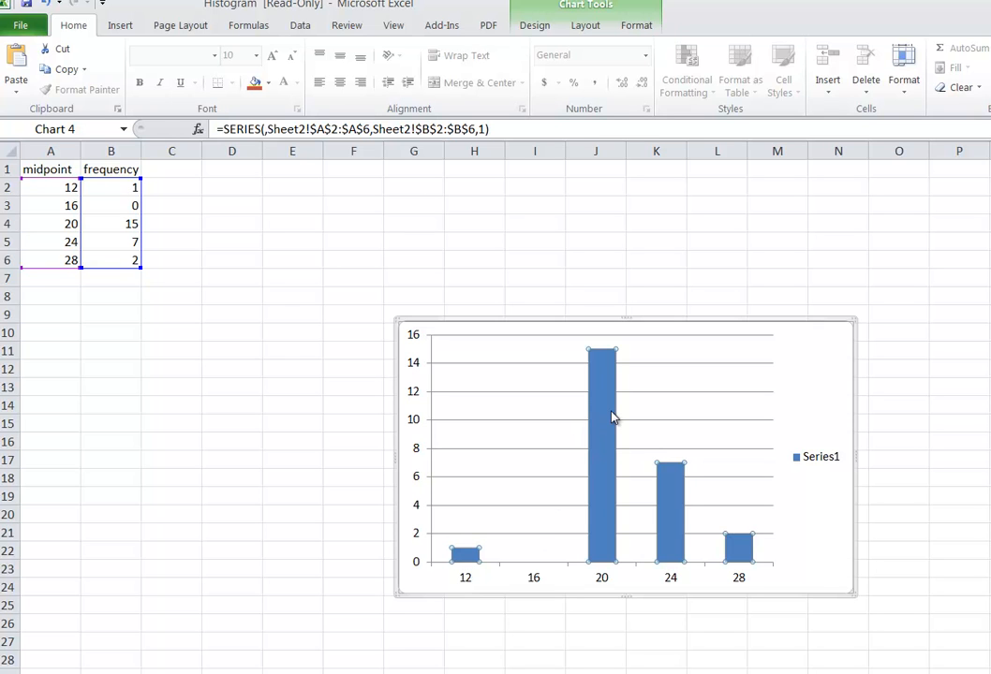
pyautogui.rightClick(602, 412)
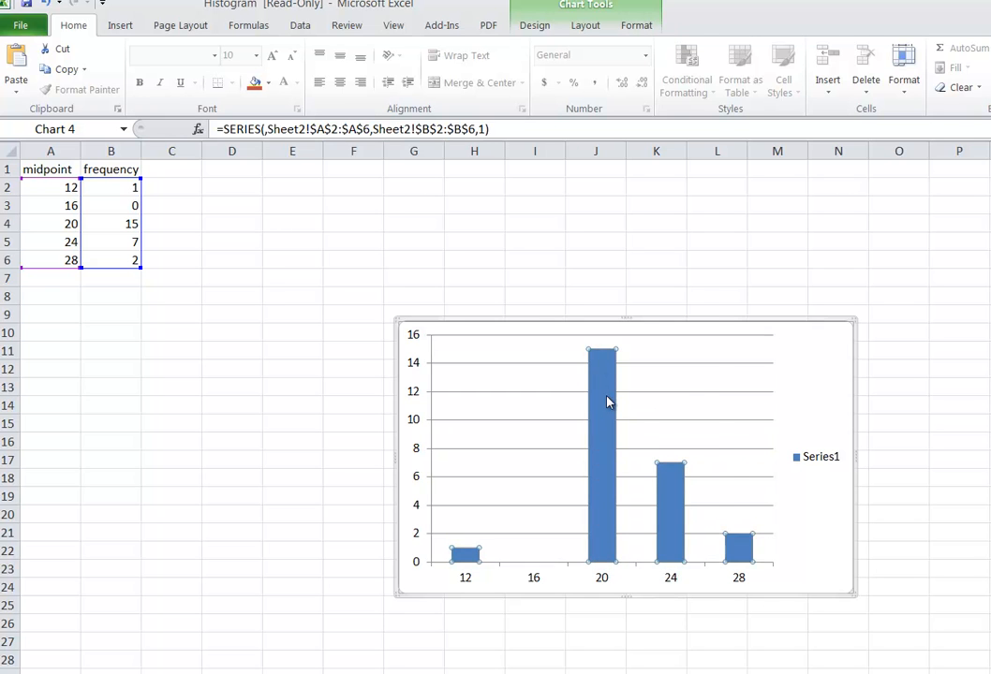
# In Format Data Series, set Gap Width to 0% so the bars touch like a histogram
pyautogui.doubleClick(601, 402)
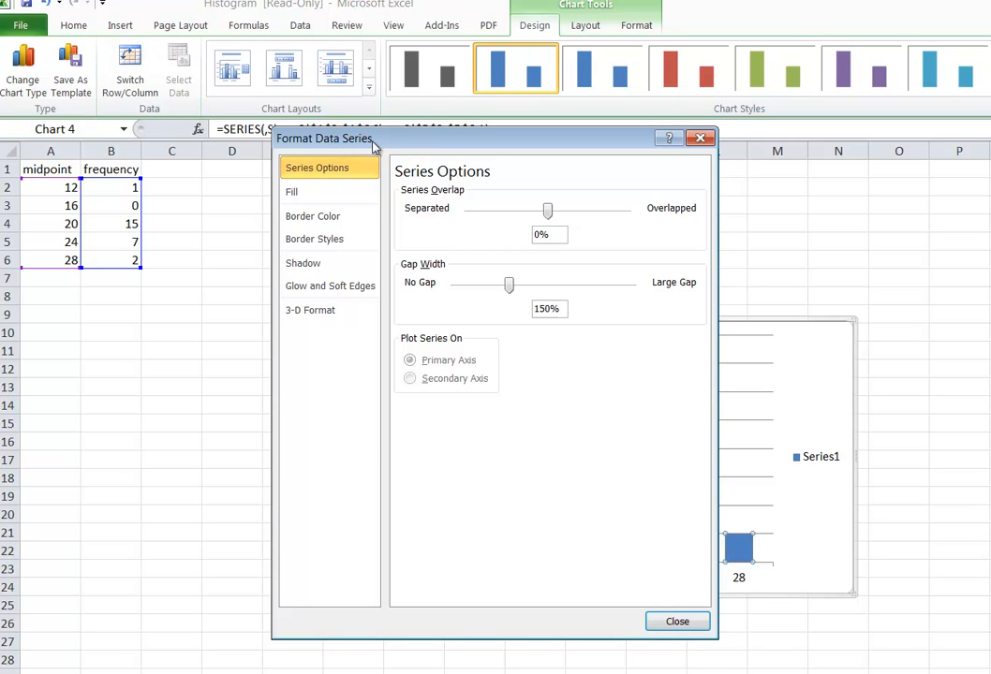
pyautogui.moveTo(429, 275)
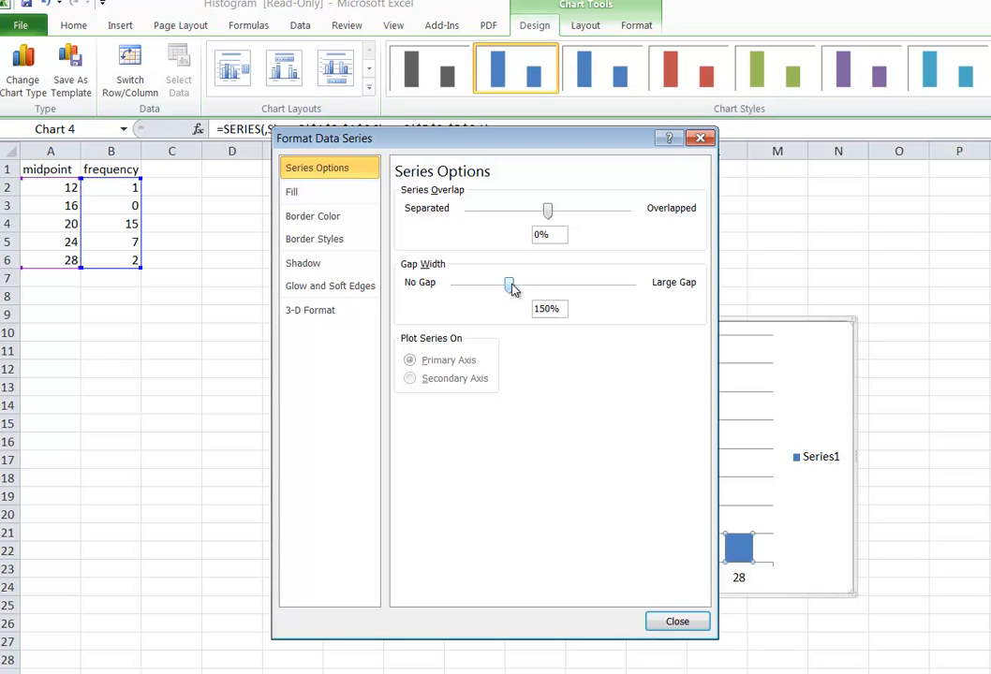
pyautogui.moveTo(511, 286); pyautogui.dragTo(501, 287)
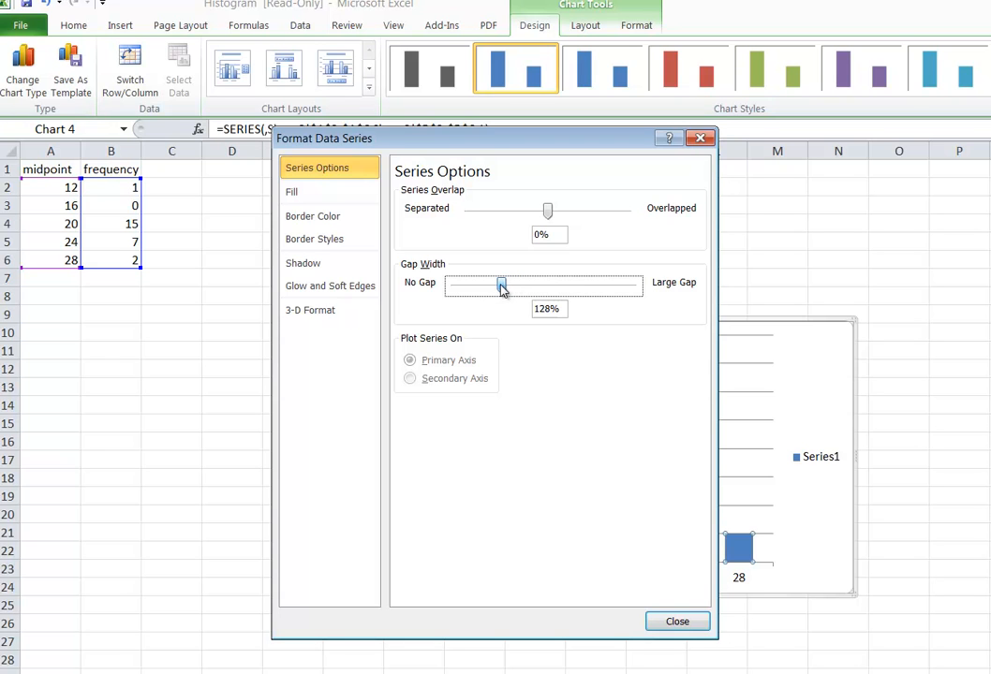
pyautogui.moveTo(501, 285); pyautogui.dragTo(449, 286)
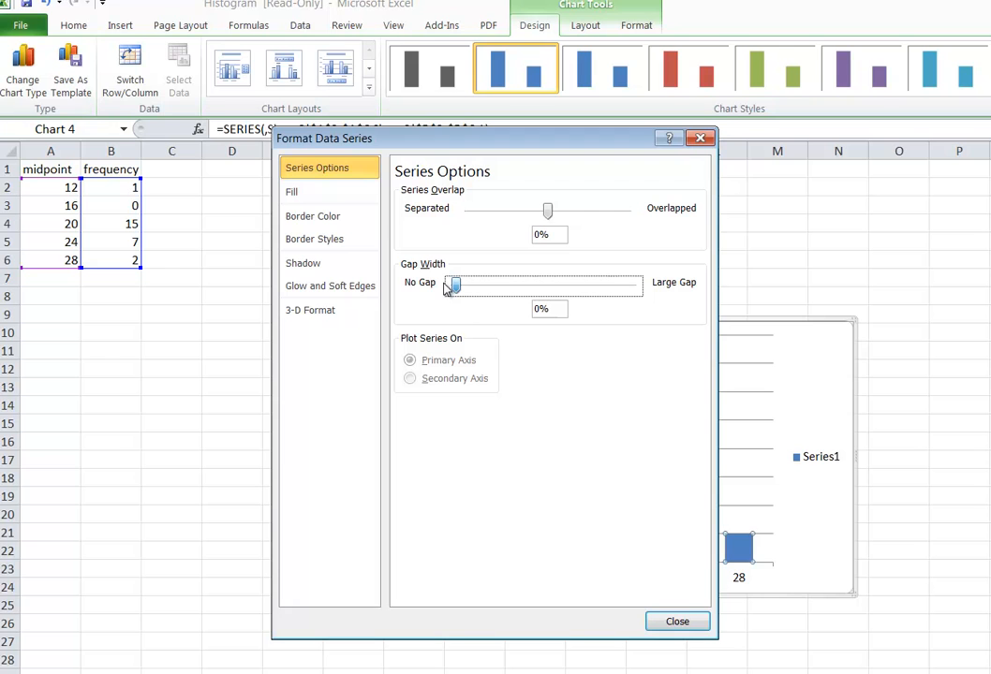
pyautogui.moveTo(451, 286); pyautogui.dragTo(455, 286)
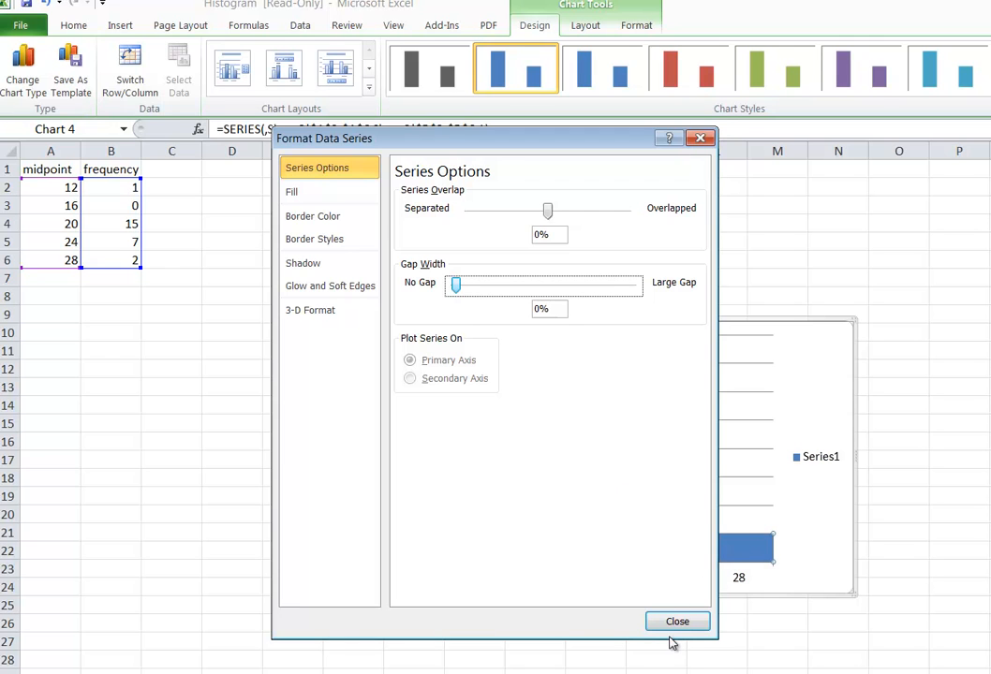
pyautogui.click(677, 620)
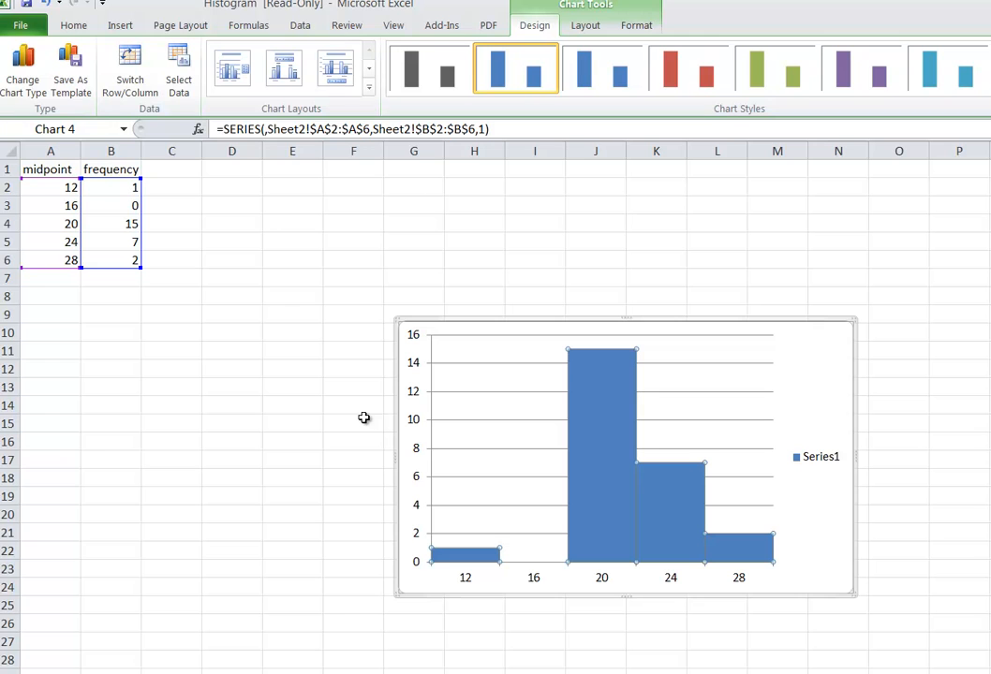
pyautogui.moveTo(124, 228)
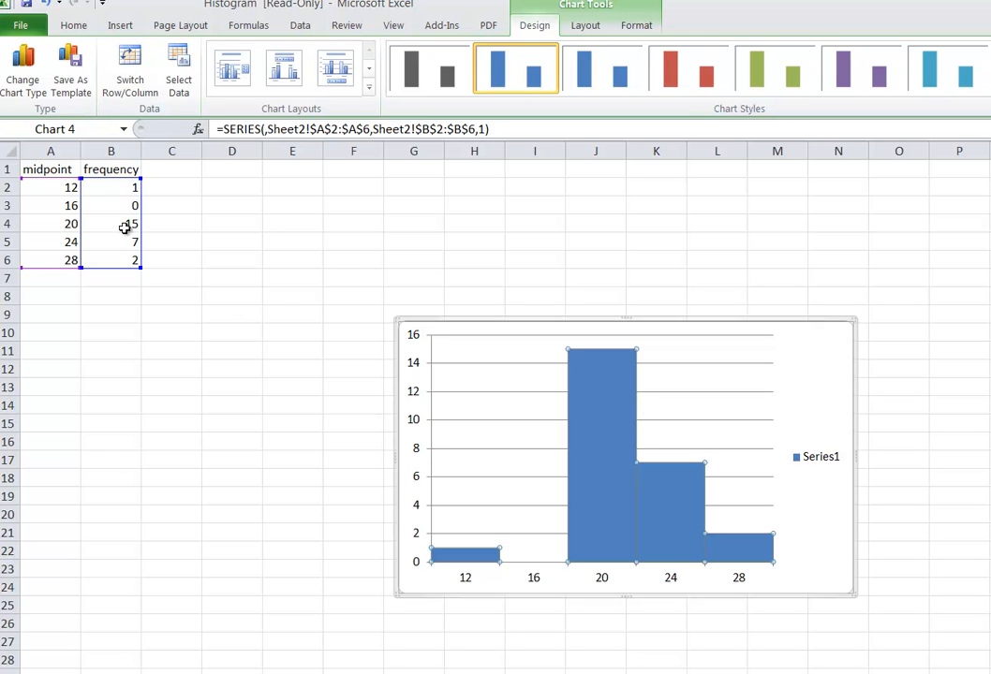
pyautogui.moveTo(22, 70)
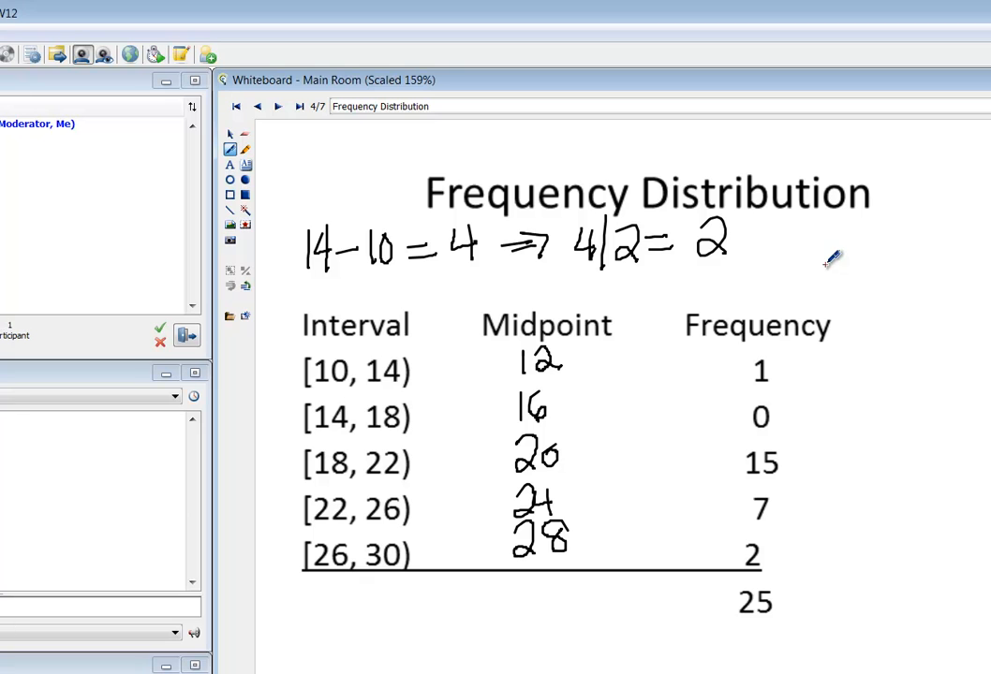
pyautogui.moveTo(639, 381)
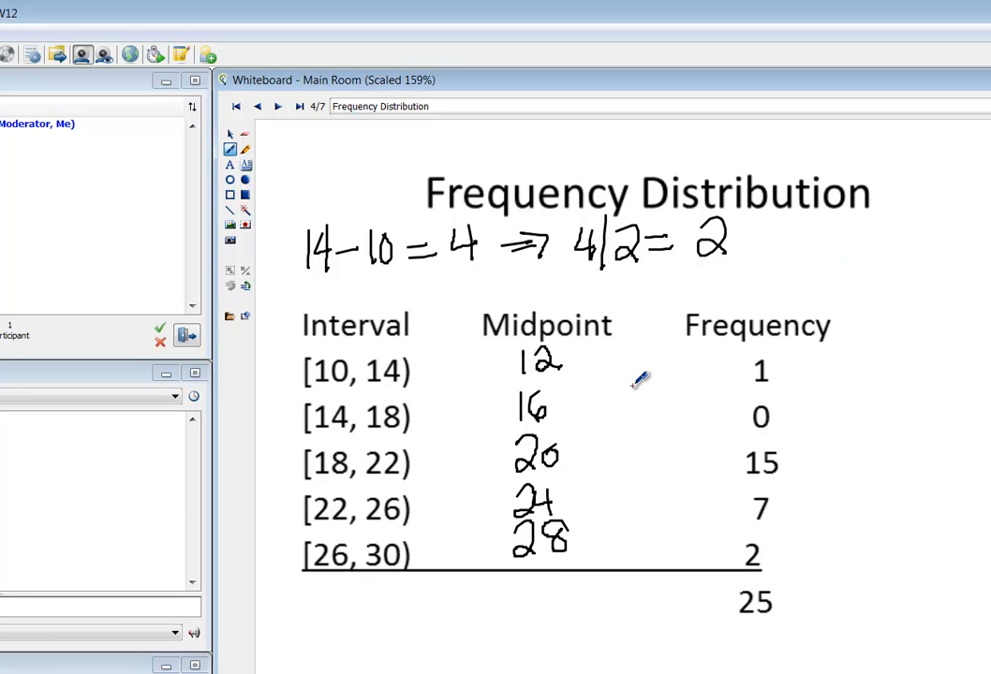
pyautogui.moveTo(614, 365)
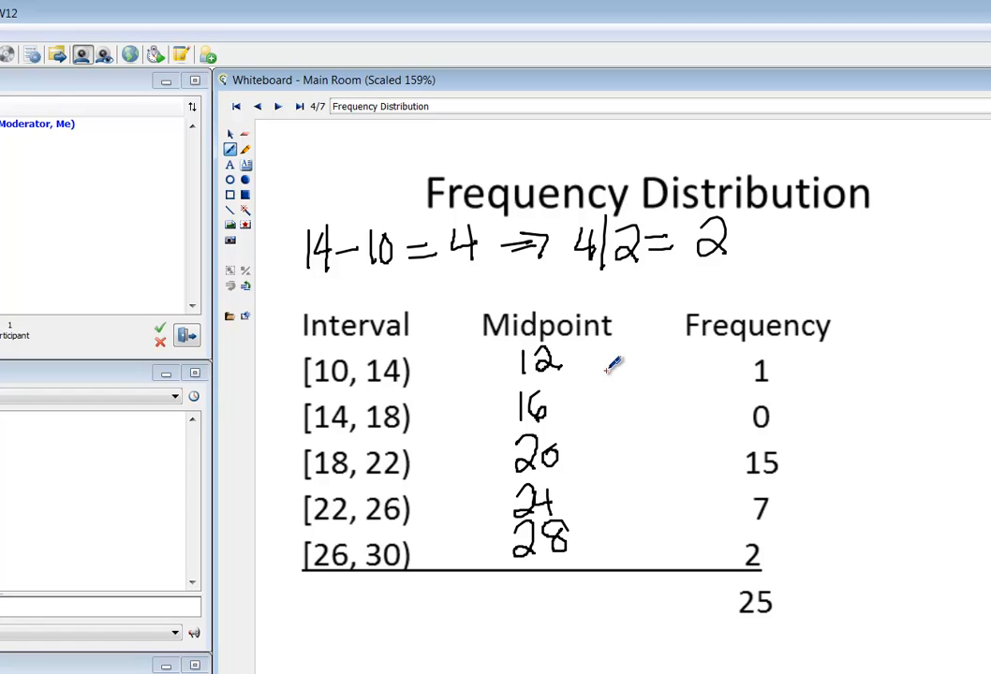
pyautogui.moveTo(749, 459)
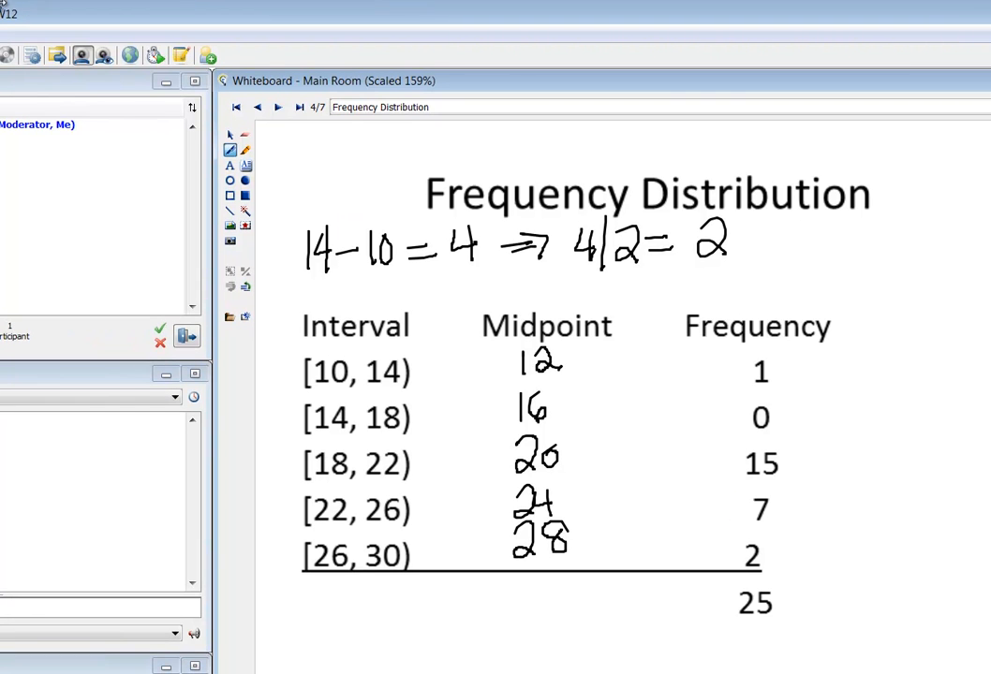
# Maximize the whiteboard so the Frequency Distribution page fills the screen
pyautogui.click(195, 80)
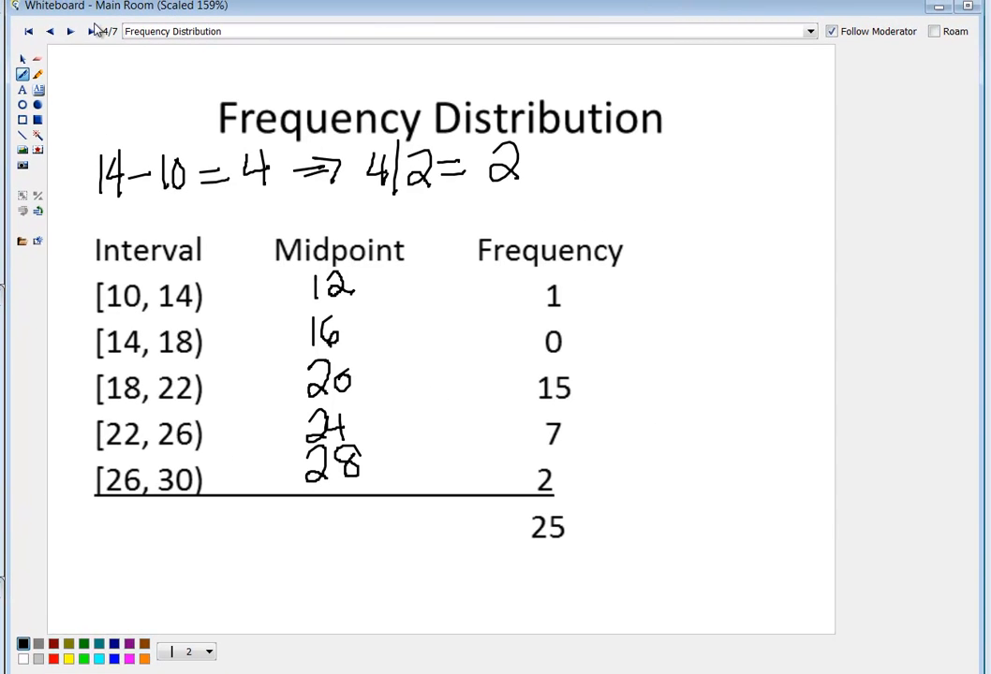
# On a new whiteboard page, handwrite the interval [20, 25)
pyautogui.click(70, 30)
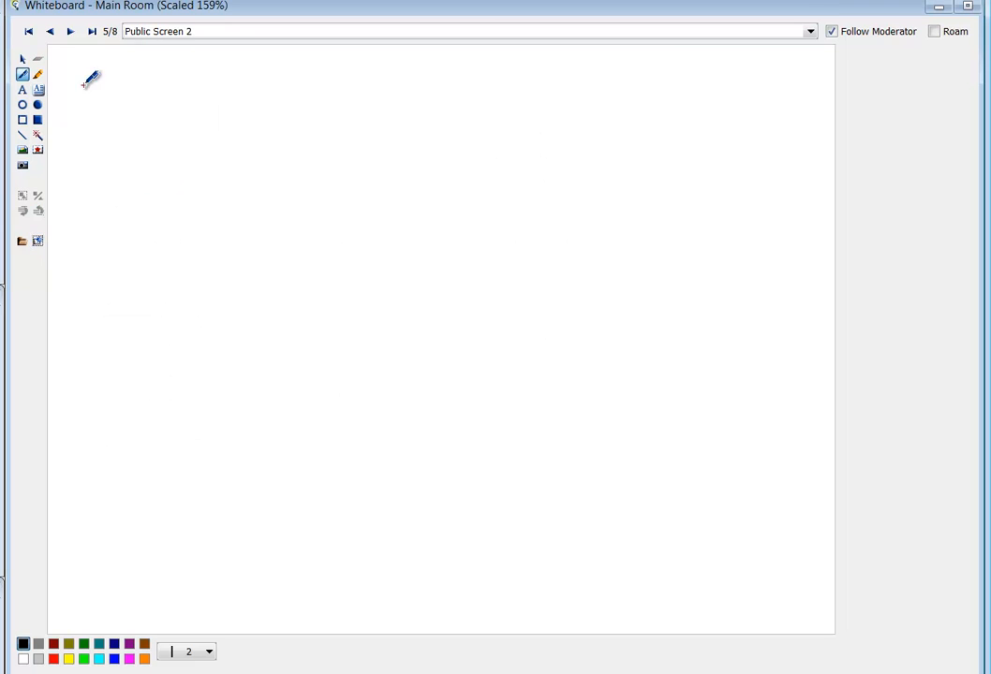
pyautogui.moveTo(75, 71); pyautogui.dragTo(108, 117)
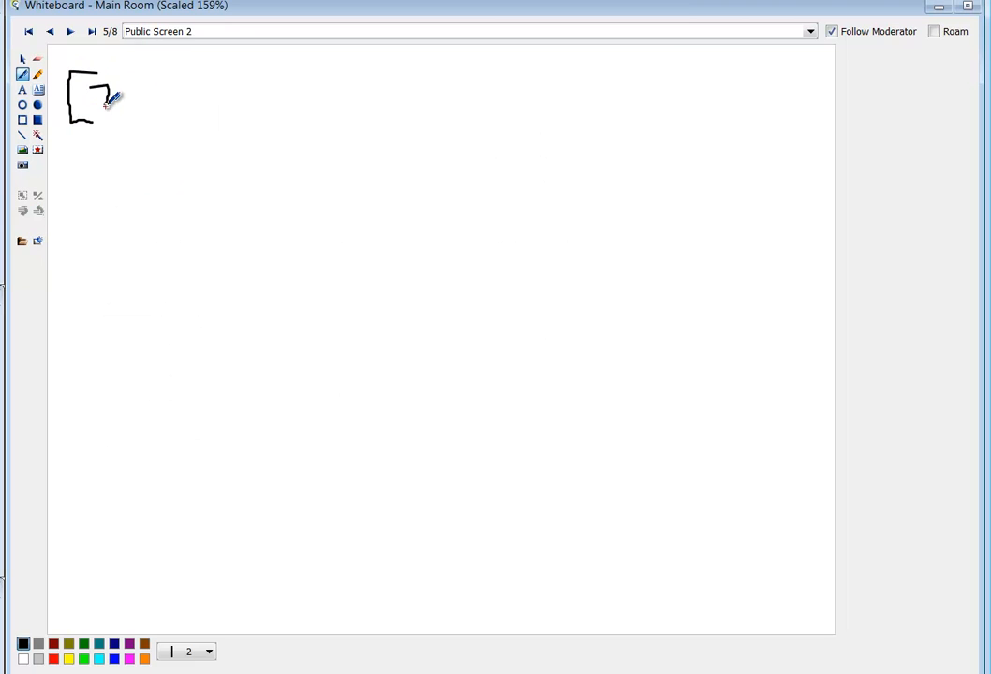
pyautogui.moveTo(94, 98); pyautogui.dragTo(150, 122)
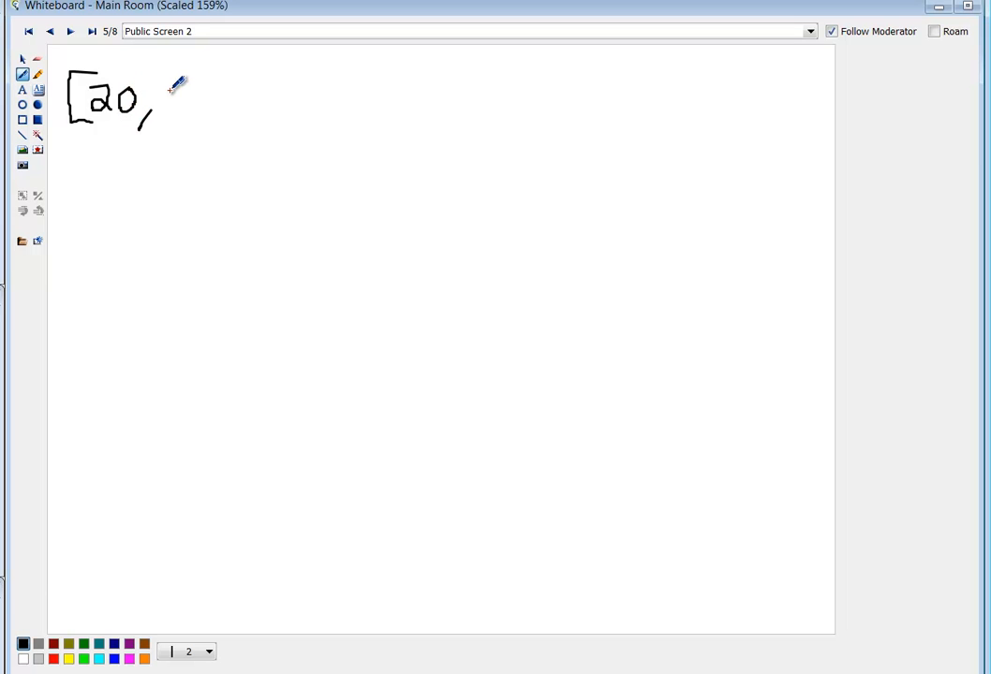
pyautogui.moveTo(168, 103); pyautogui.dragTo(215, 103)
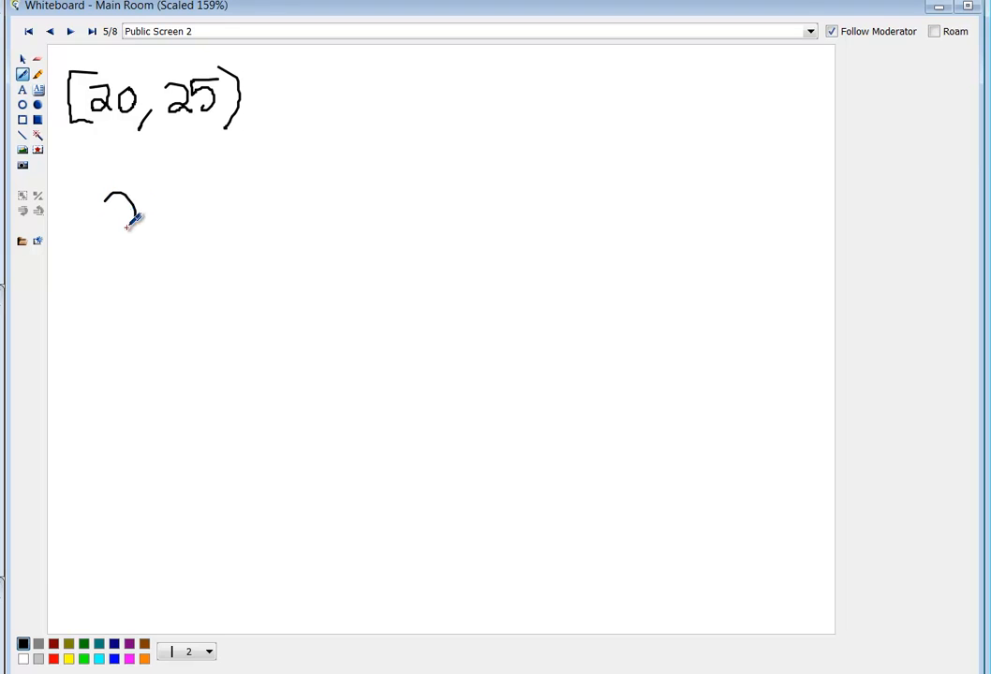
# Handwrite the width working 25 − 20 = 5/2 = 2.5 below the interval
pyautogui.moveTo(126, 211); pyautogui.dragTo(164, 187)
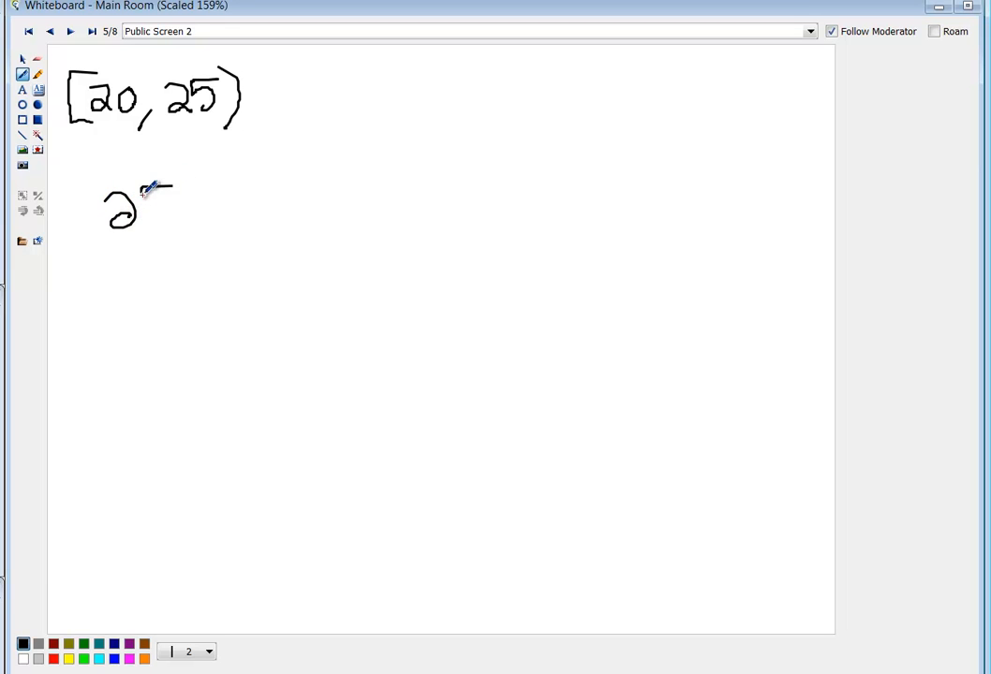
pyautogui.moveTo(145, 201); pyautogui.dragTo(285, 201)
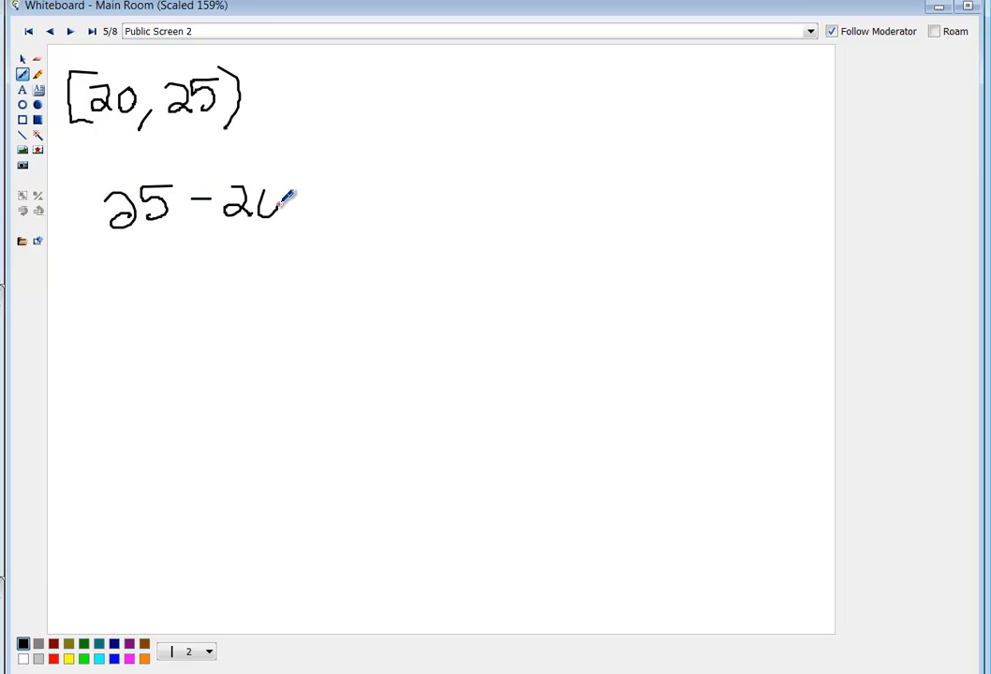
pyautogui.moveTo(291, 196); pyautogui.dragTo(402, 187)
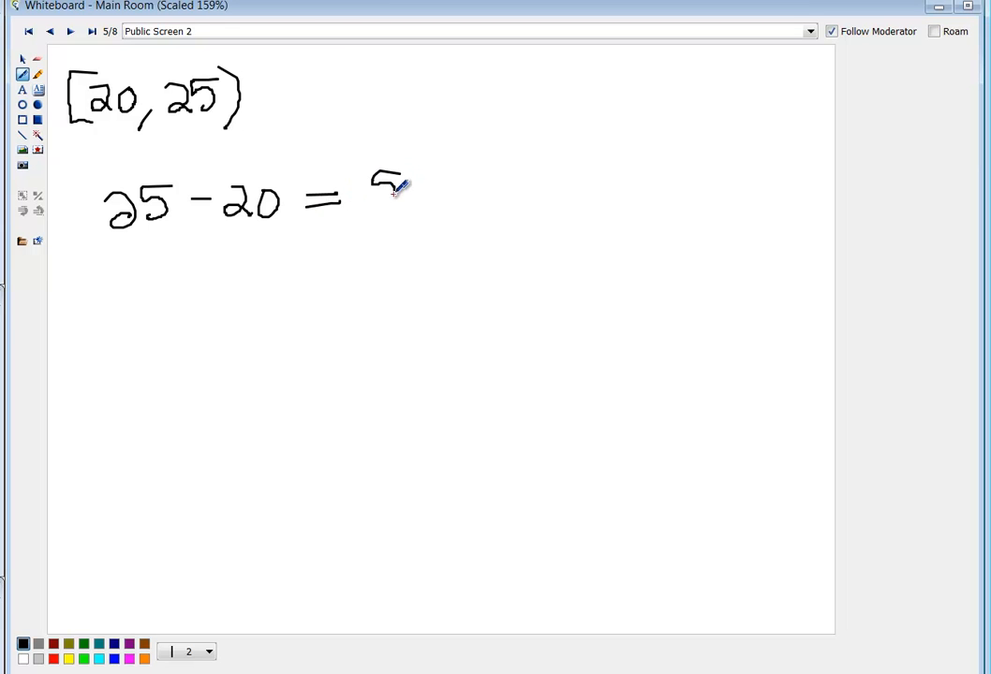
pyautogui.moveTo(402, 183); pyautogui.dragTo(454, 206)
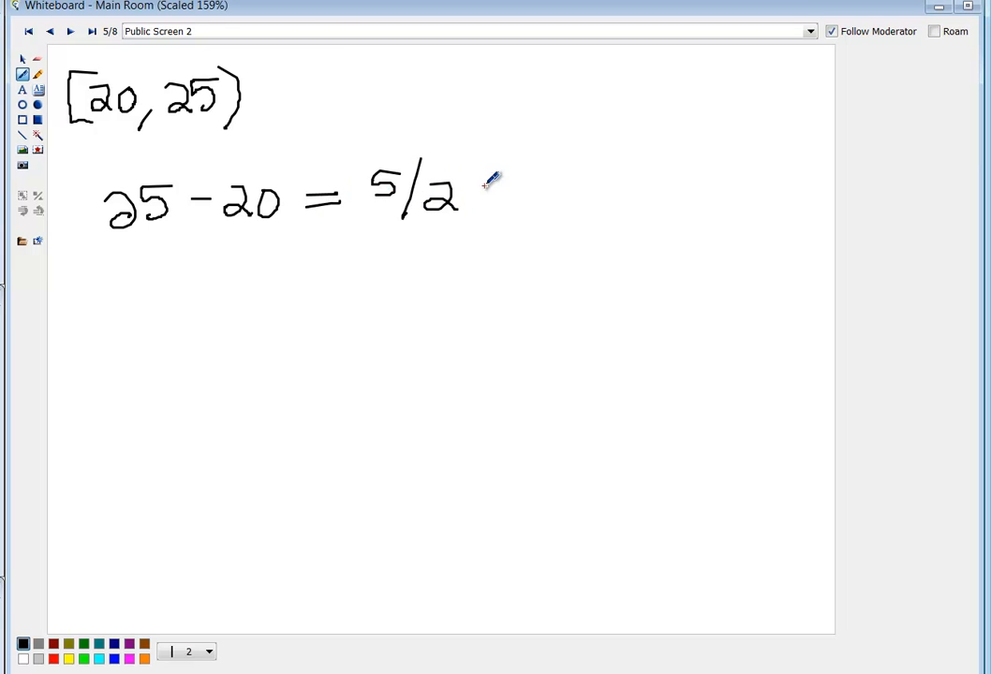
pyautogui.moveTo(487, 187); pyautogui.dragTo(637, 188)
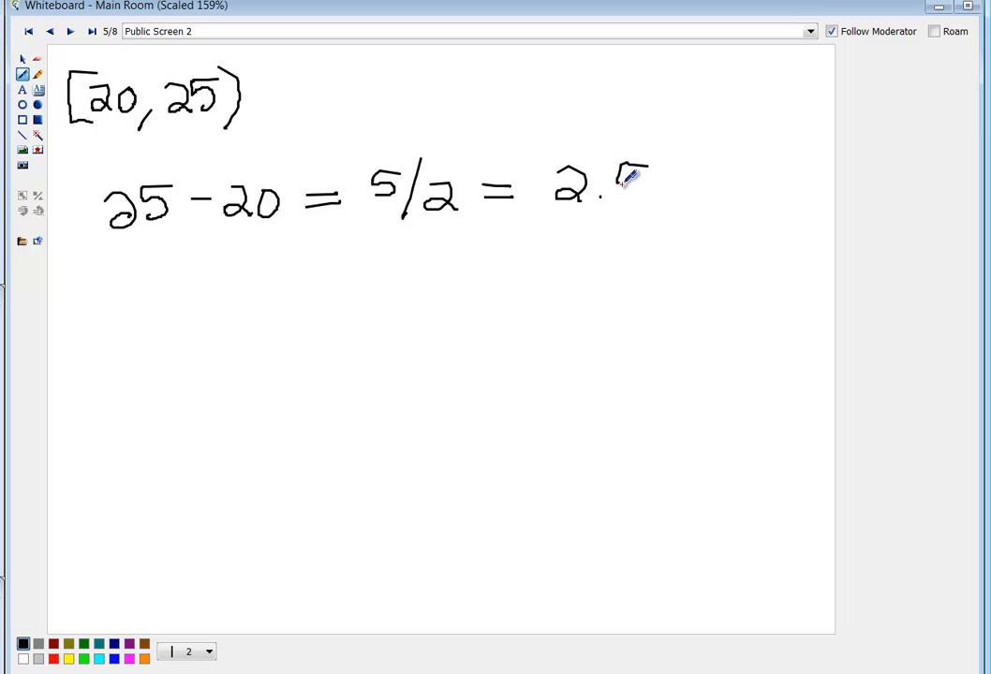
pyautogui.moveTo(618, 183); pyautogui.dragTo(646, 202)
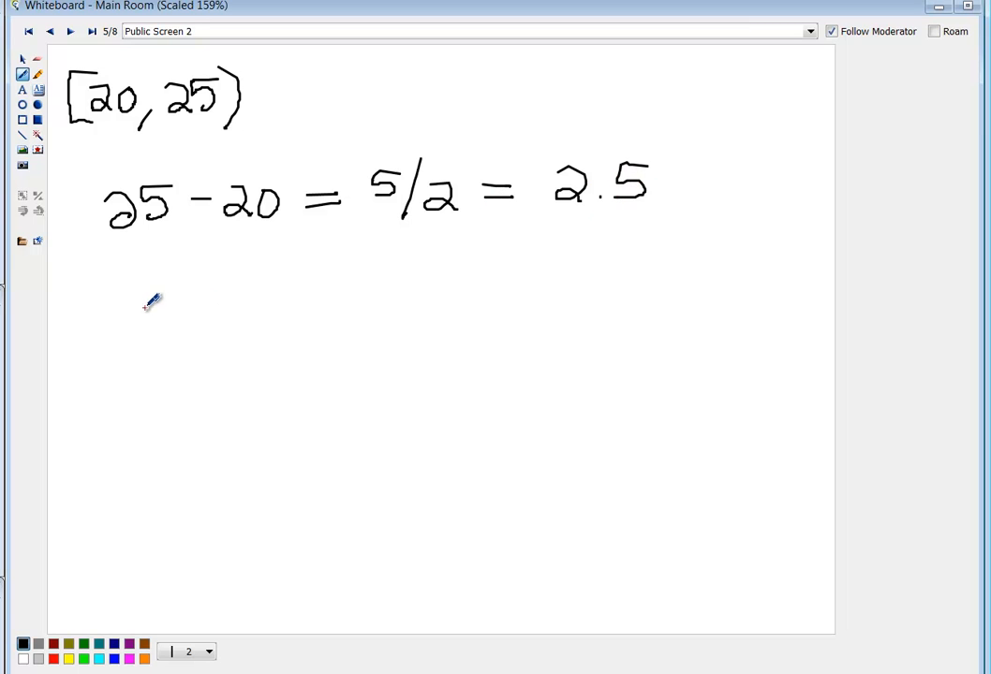
pyautogui.moveTo(138, 324)
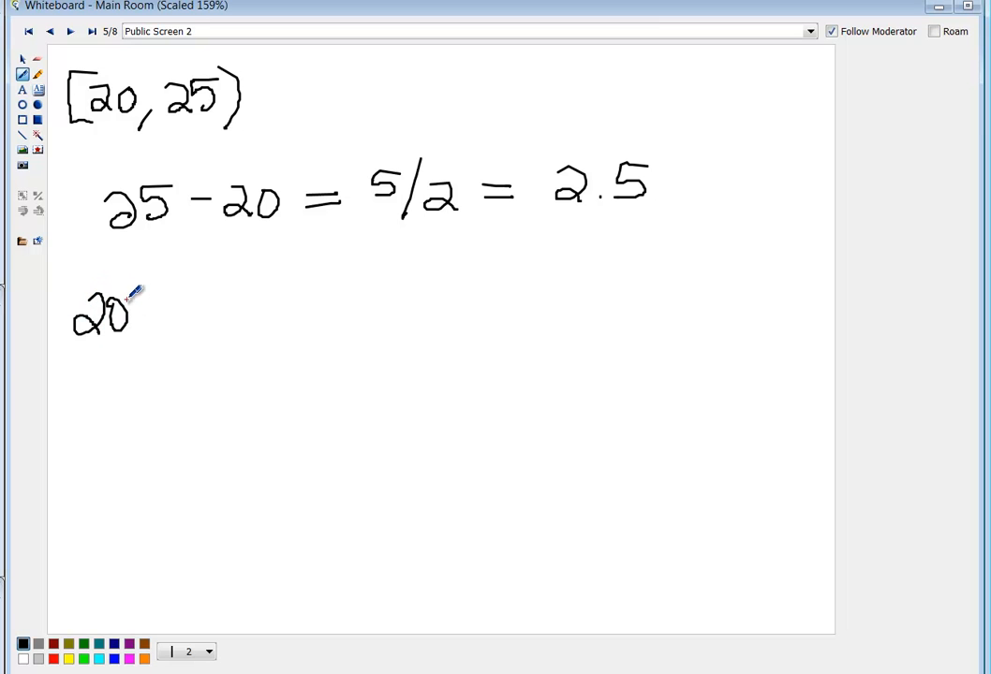
# Handwrite 20 + 2.5 = 22.5 as the midpoint, with dots continuing downward
pyautogui.moveTo(141, 309); pyautogui.dragTo(164, 309)
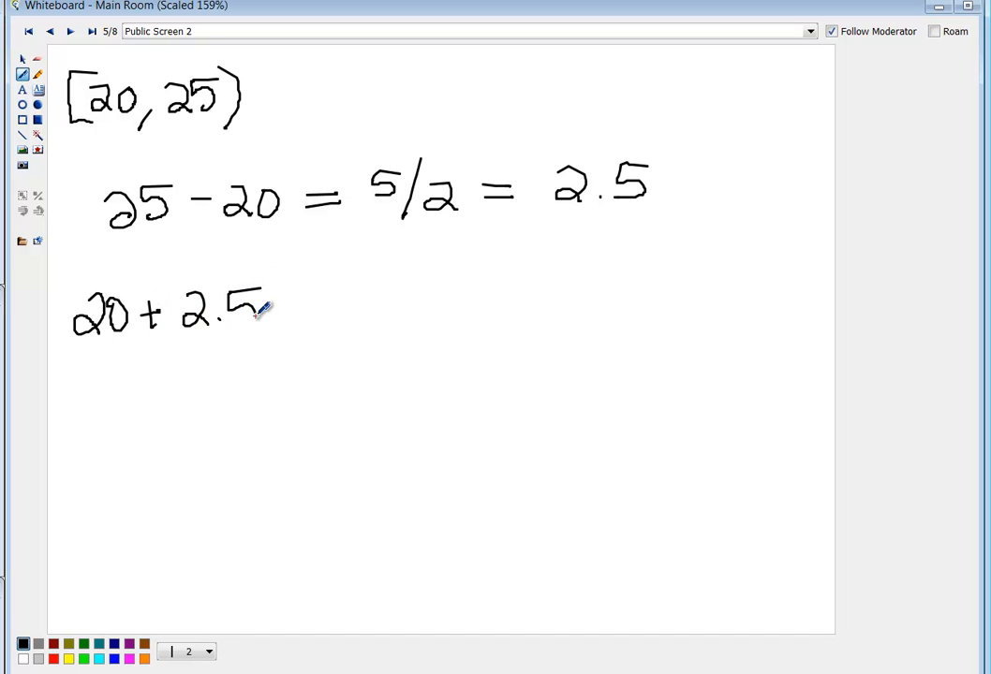
pyautogui.moveTo(300, 309); pyautogui.dragTo(430, 309)
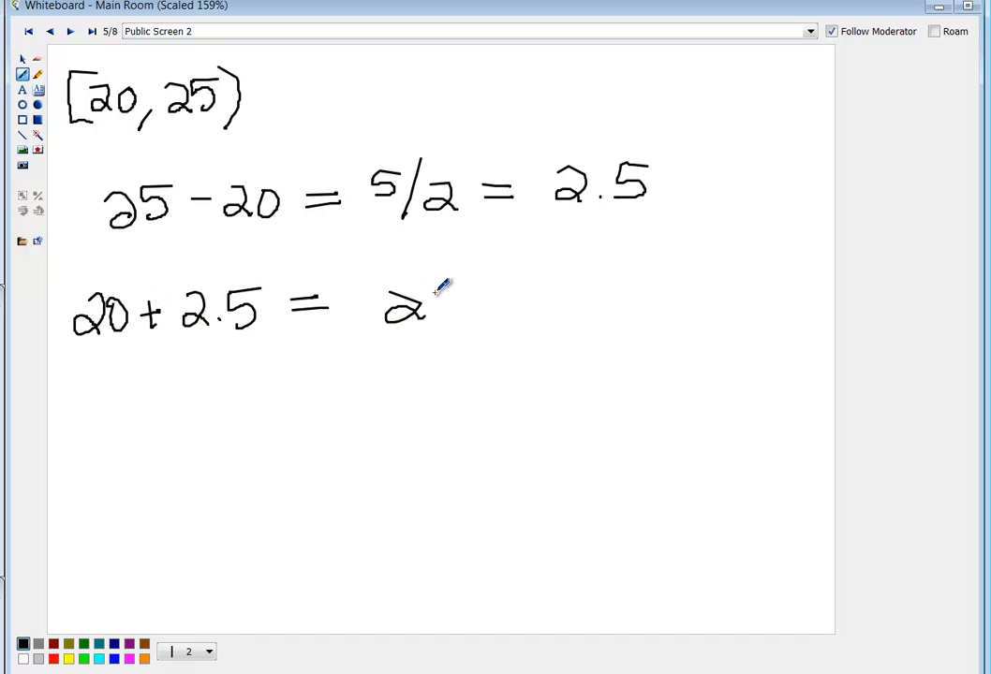
pyautogui.moveTo(440, 309); pyautogui.dragTo(510, 299)
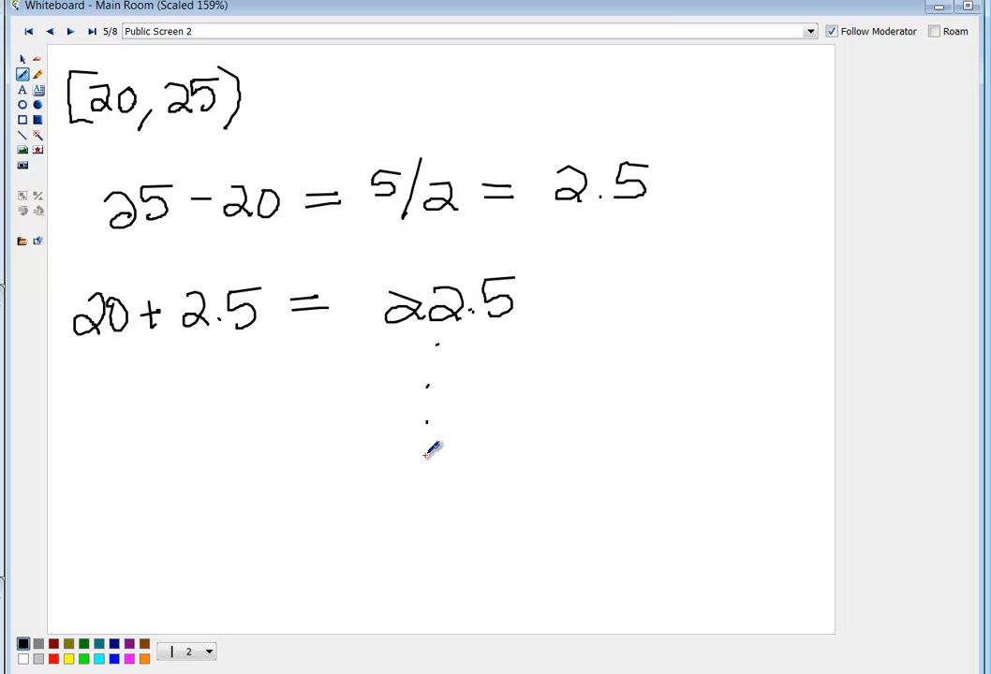
pyautogui.moveTo(427, 440); pyautogui.dragTo(426, 478)
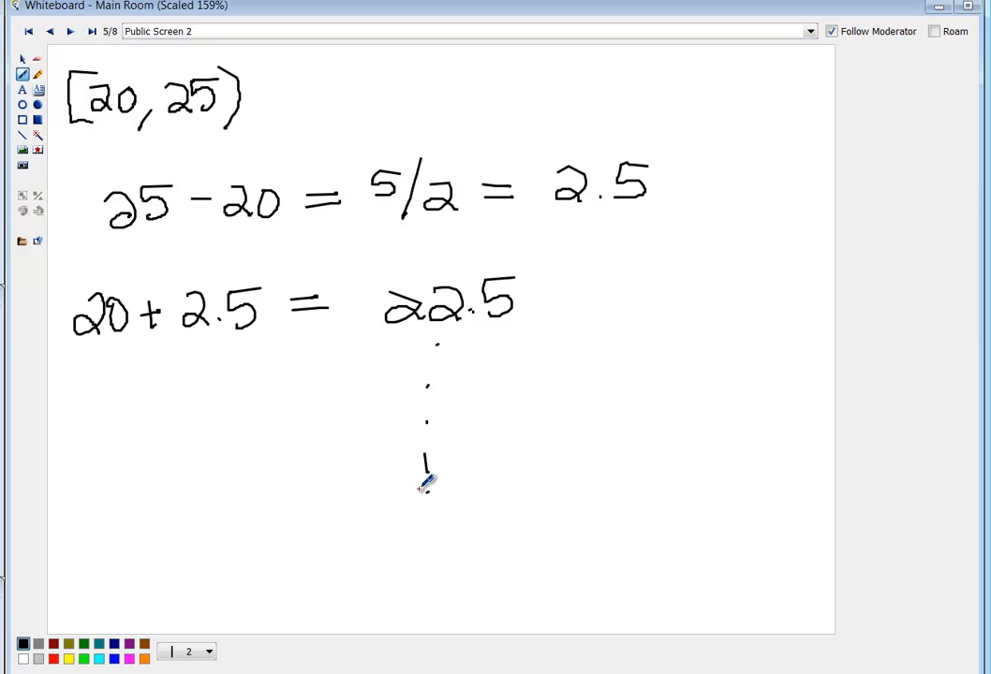